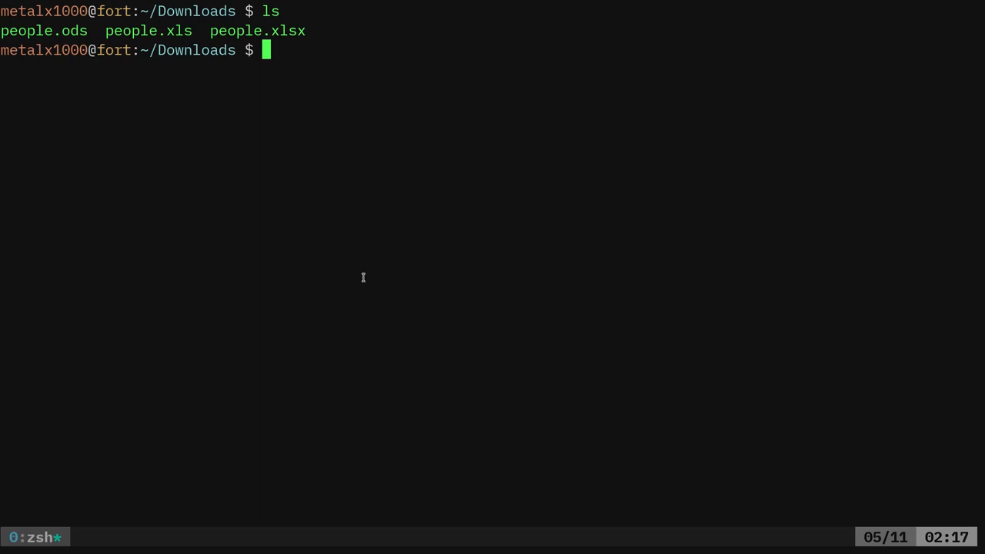
Search aptitude for CSV packages whose descriptions mention json.
{"action": "type", "text": "aptitude"}
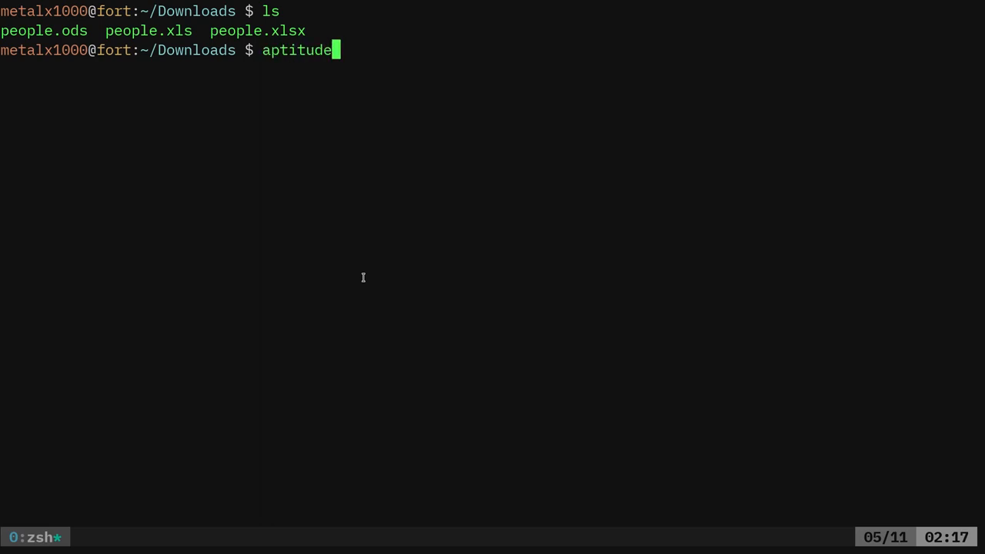
{"action": "type", "text": "search csv|g"}
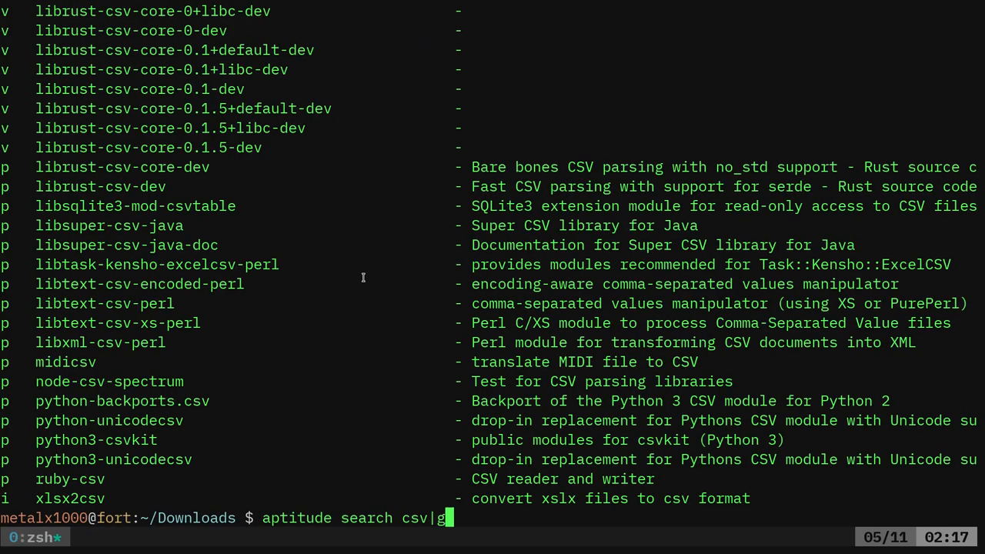
{"action": "type", "text": "rep -i jso"}
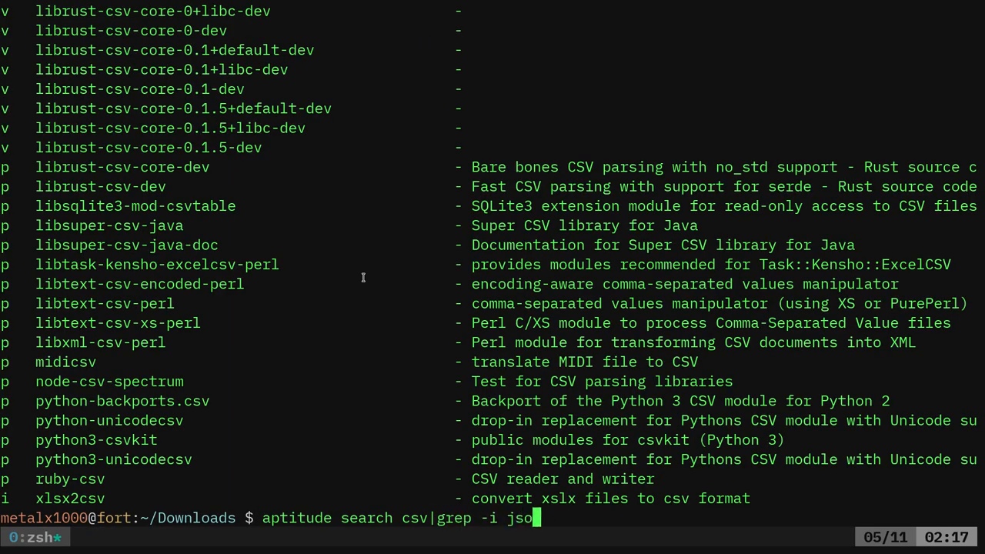
{"action": "key", "text": "Return"}
{"action": "type", "text": "aptitude search"}
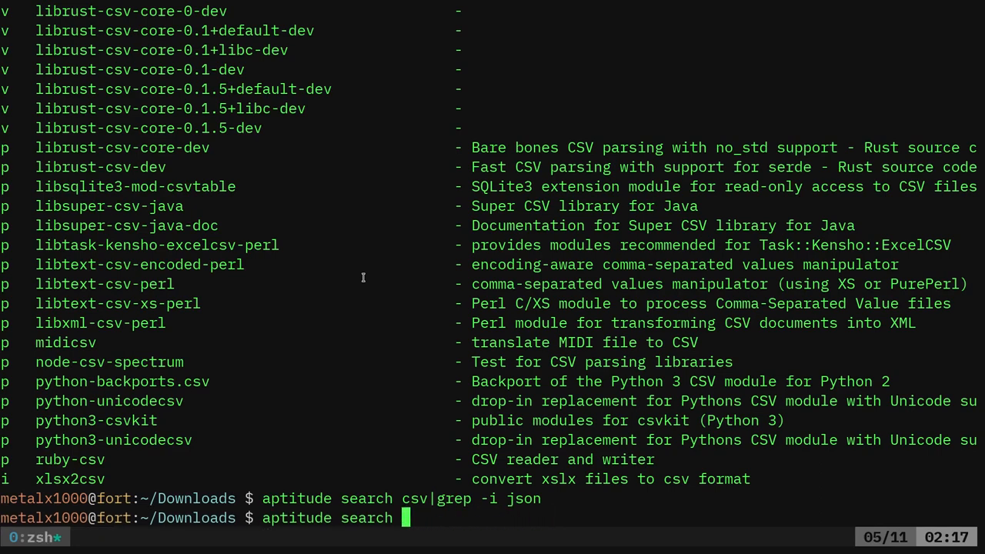
Search JSON packages for any mention of csv, then clear the screen with Ctrl+L.
{"action": "type", "text": "json|gre"}
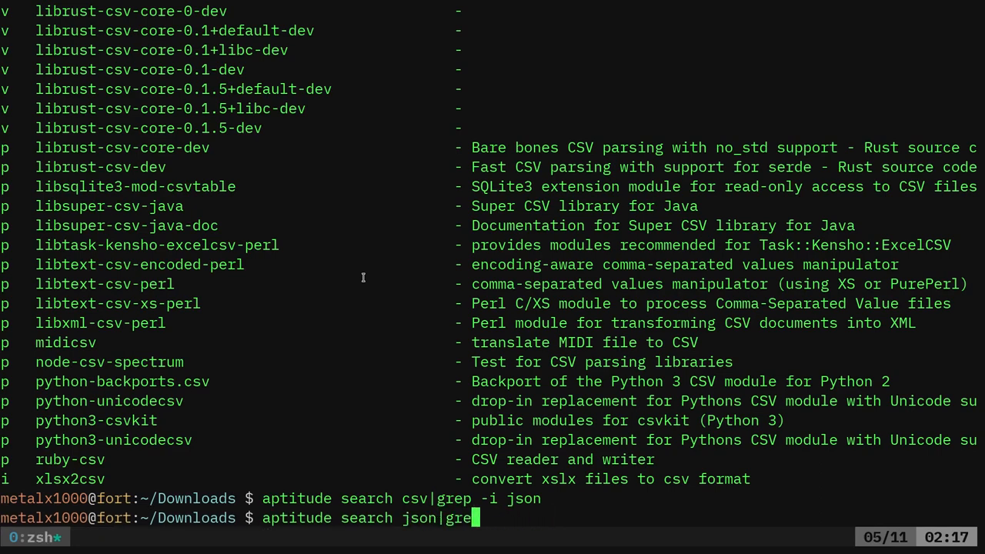
{"action": "key", "text": "Return"}
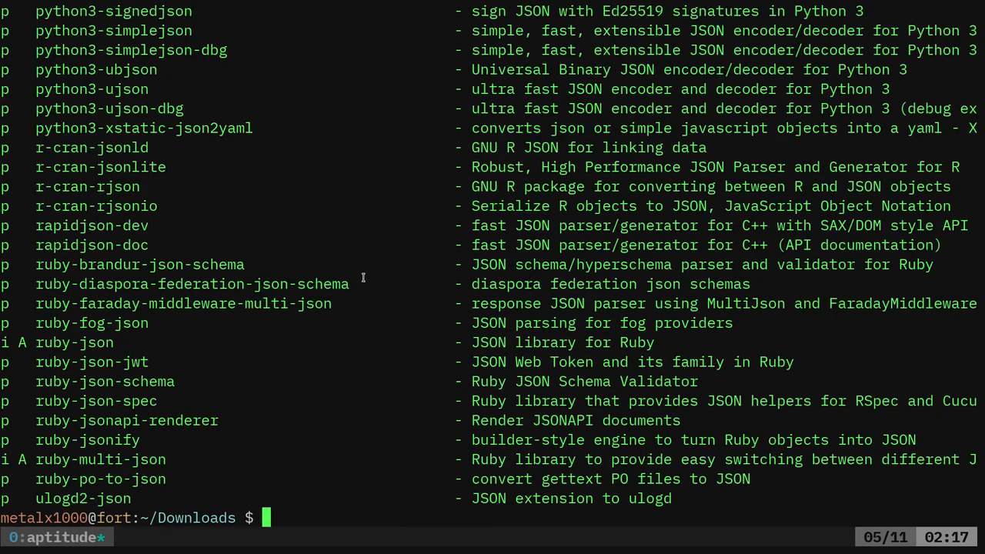
{"action": "type", "text": "aptitude search json|grep"}
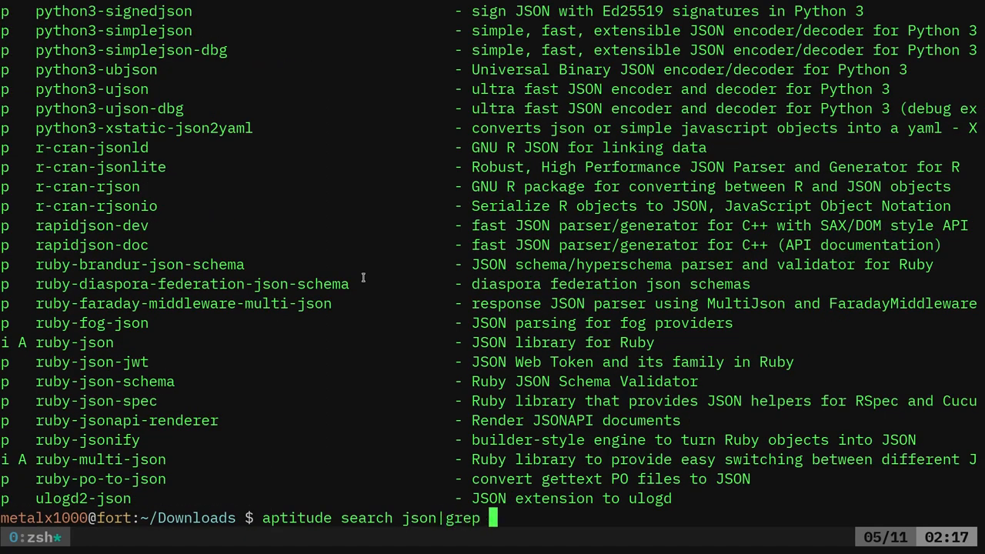
{"action": "type", "text": "-i csv"}
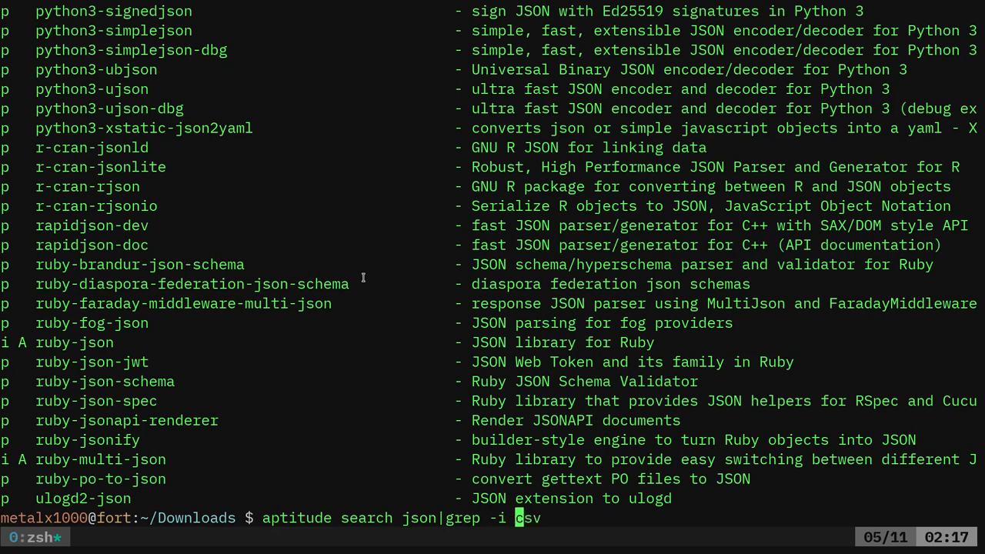
{"action": "key", "text": "Return"}
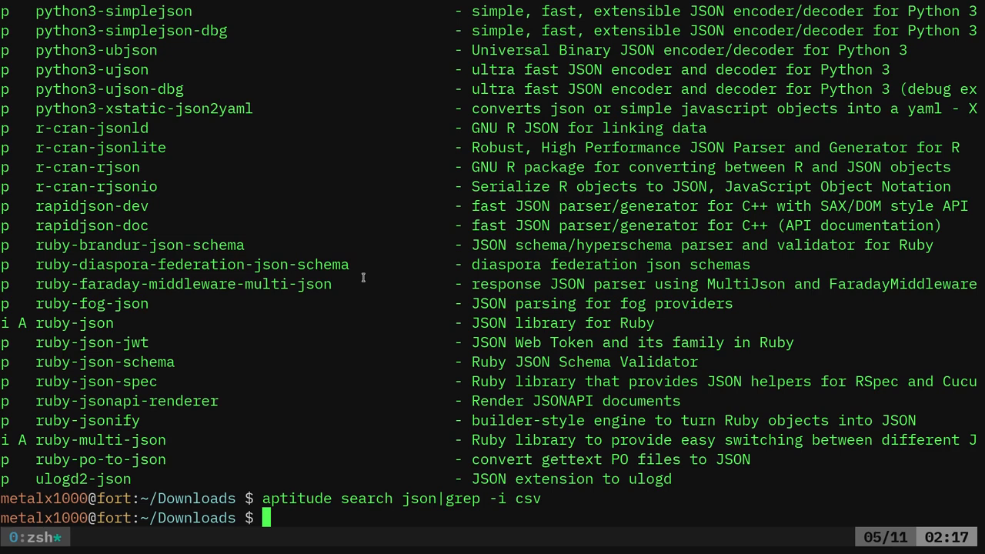
{"action": "key", "text": "ctrl+l"}
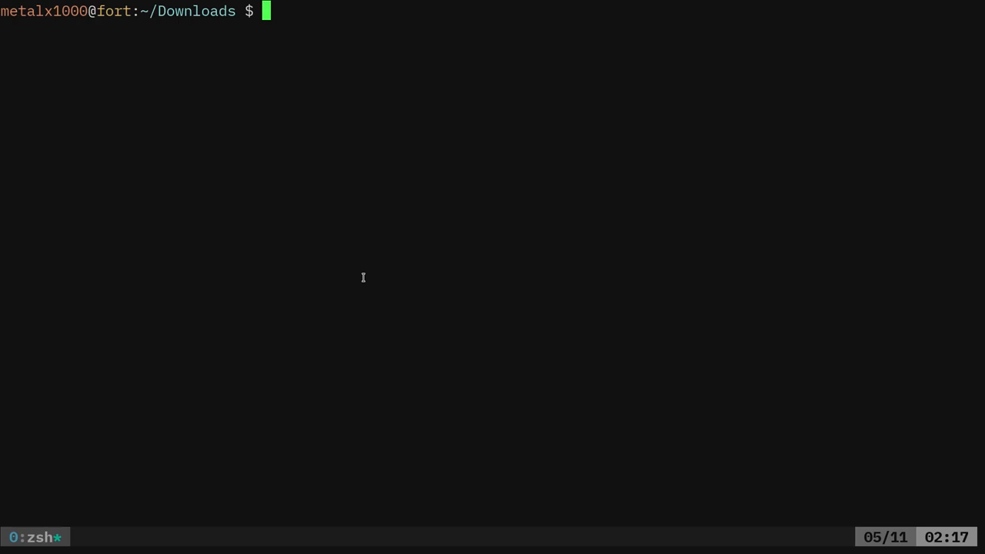
{"action": "type", "text": "cat /"}
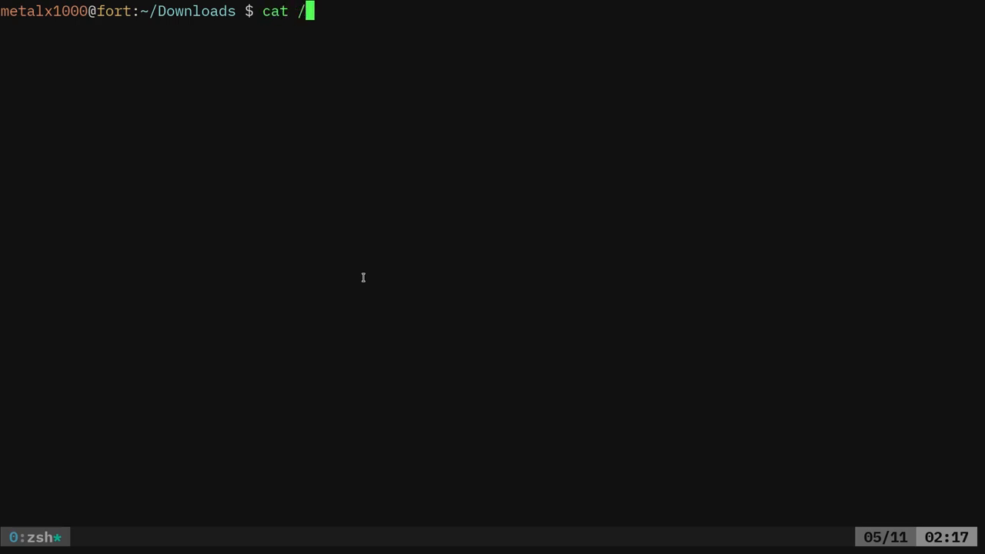
{"action": "type", "text": "usr/local/"}
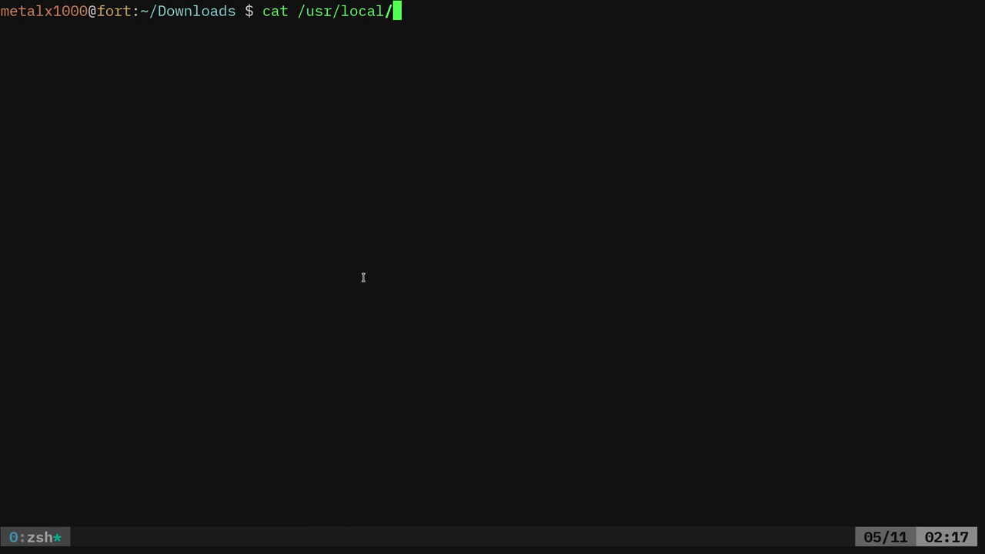
{"action": "key", "text": "Tab"}
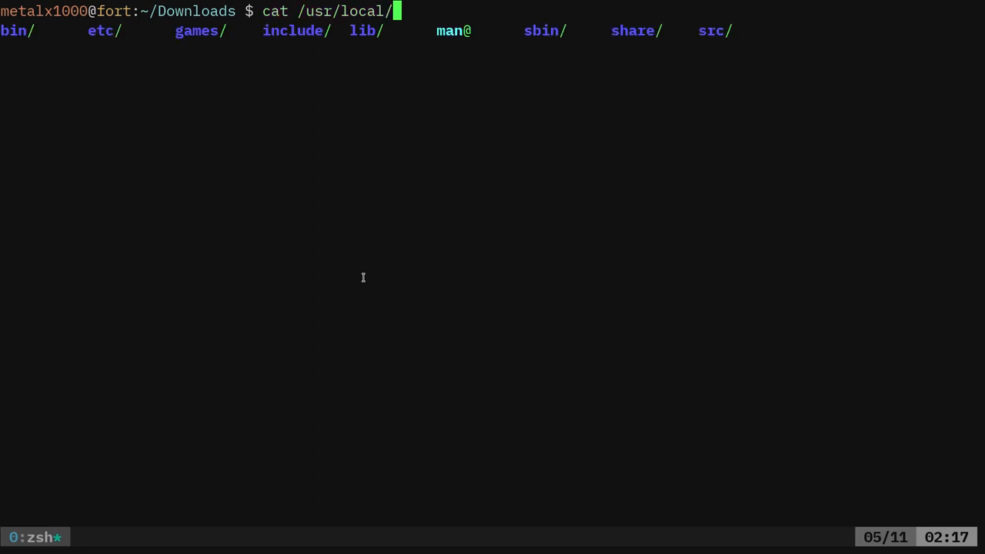
{"action": "type", "text": "bin/"}
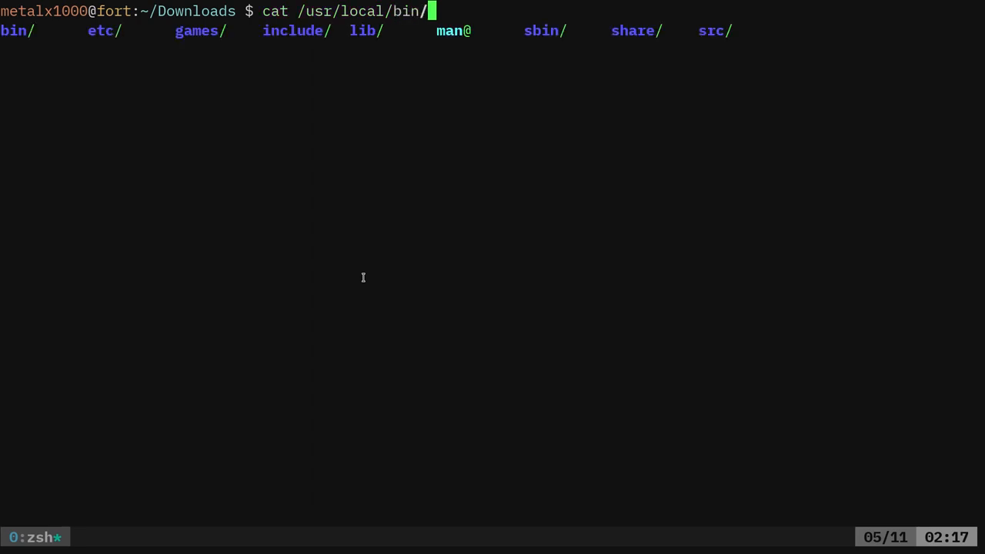
{"action": "type", "text": "csv2json"}
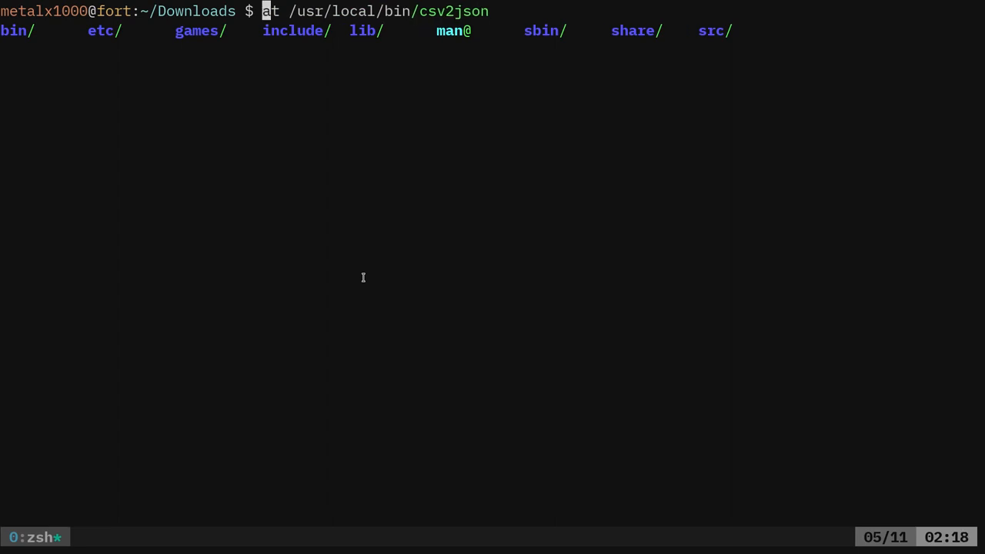
{"action": "key", "text": "Return"}
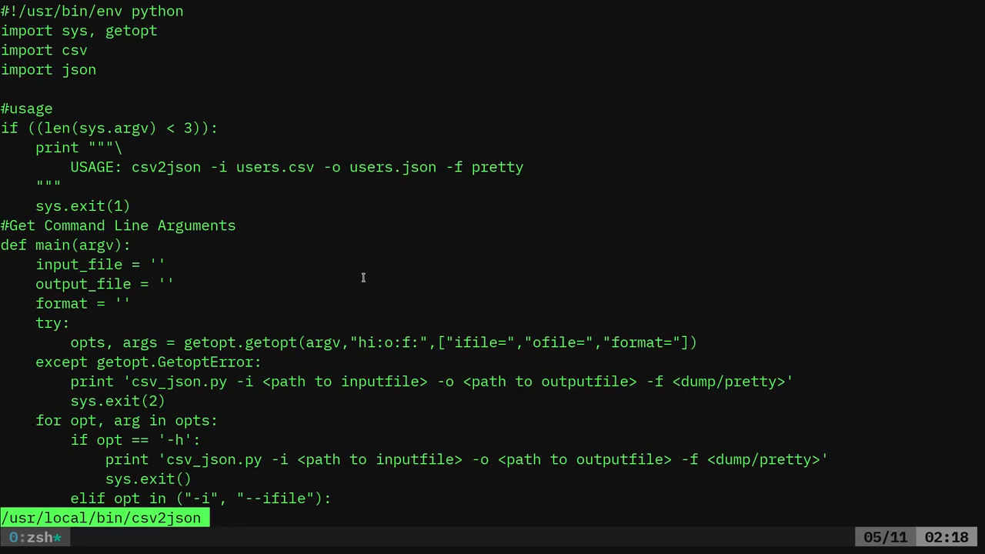
{"action": "scroll", "scroll_direction": "down", "scroll_amount": 3}
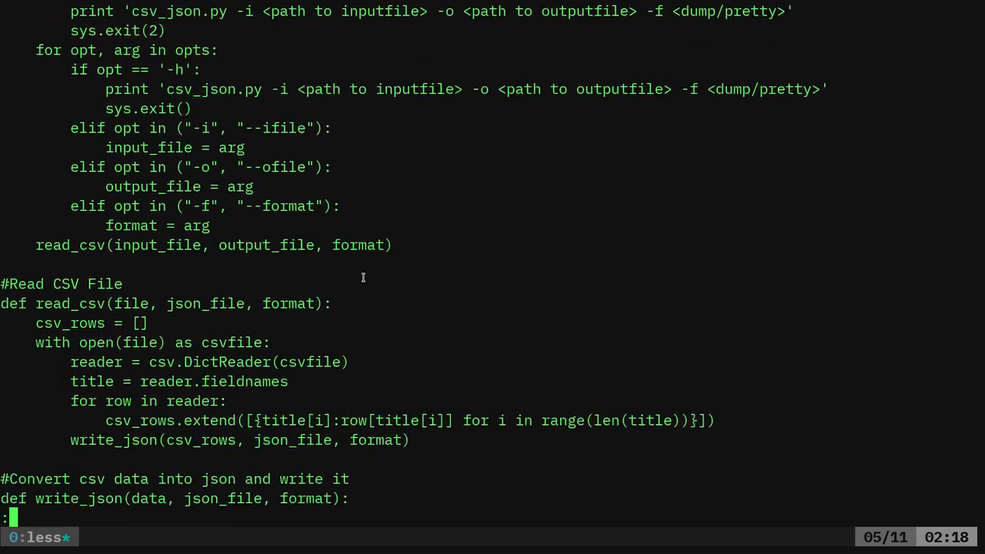
{"action": "scroll", "scroll_direction": "down", "scroll_amount": 3}
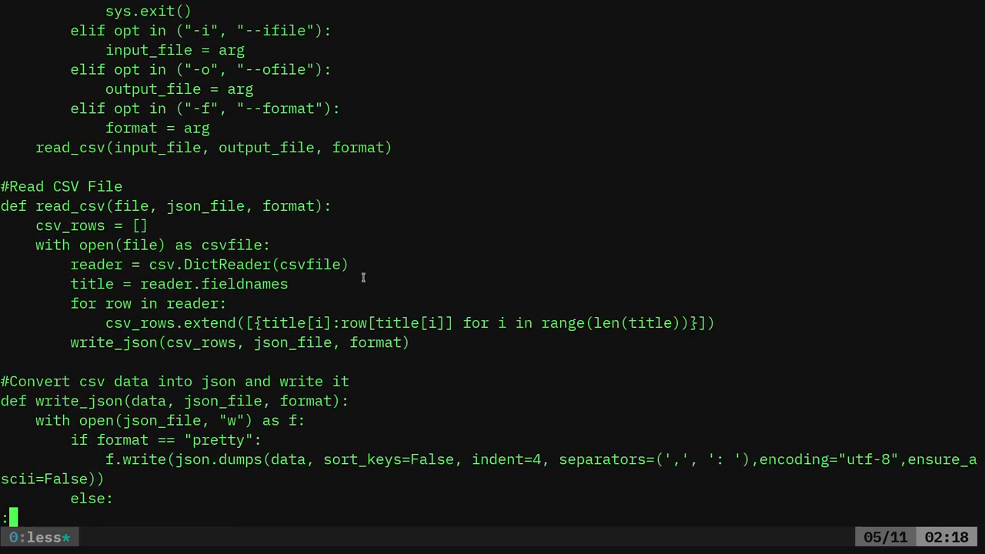
{"action": "scroll", "scroll_direction": "up", "scroll_amount": 3}
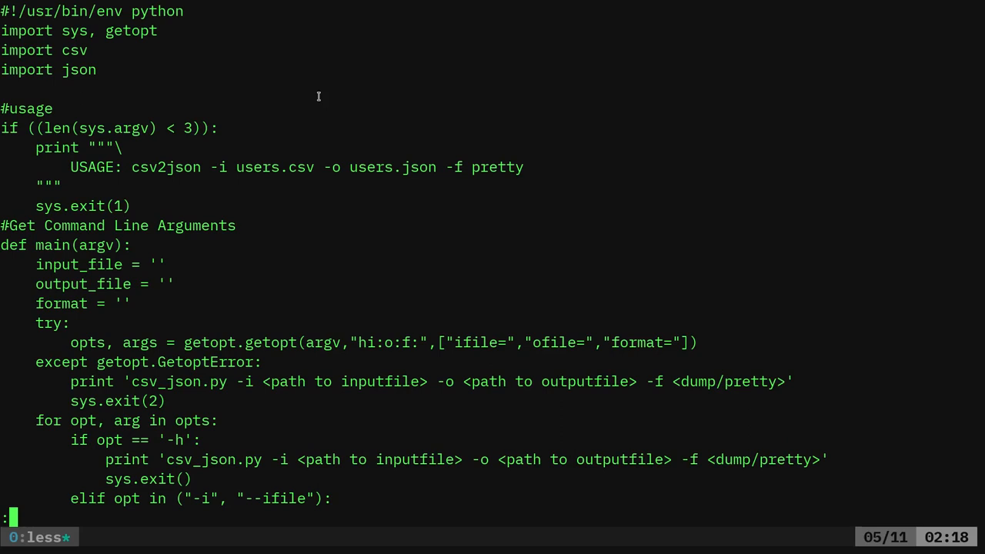
{"action": "key", "text": "q"}
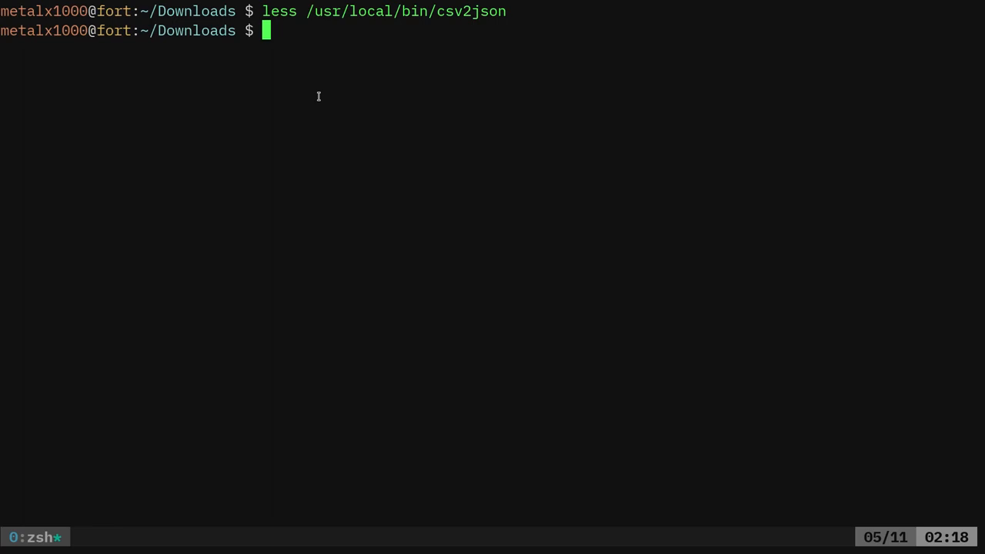
Run csv2json with no arguments to show its usage and note the pretty format option.
{"action": "type", "text": "csv2json"}
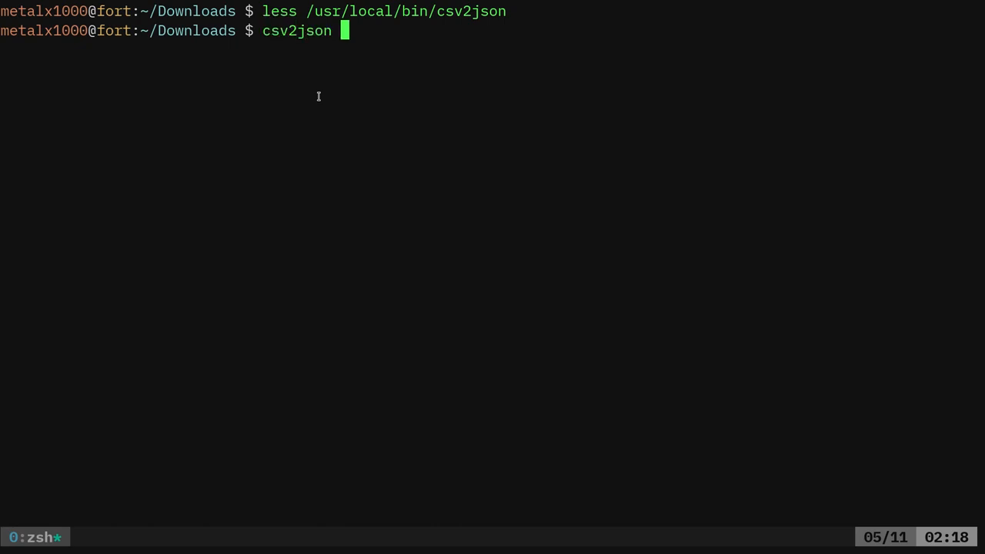
{"action": "key", "text": "Return"}
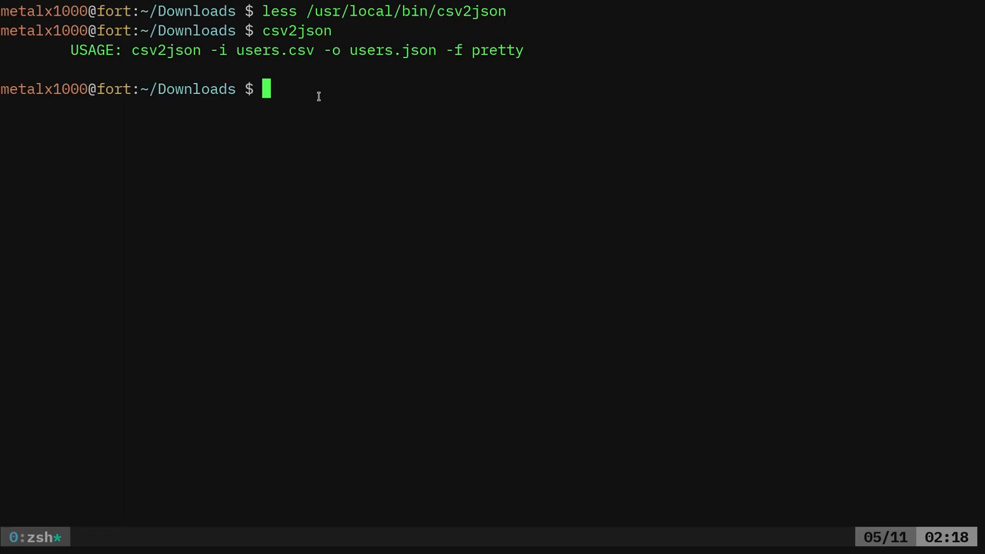
{"action": "double_click", "coordinate": [166, 49]}
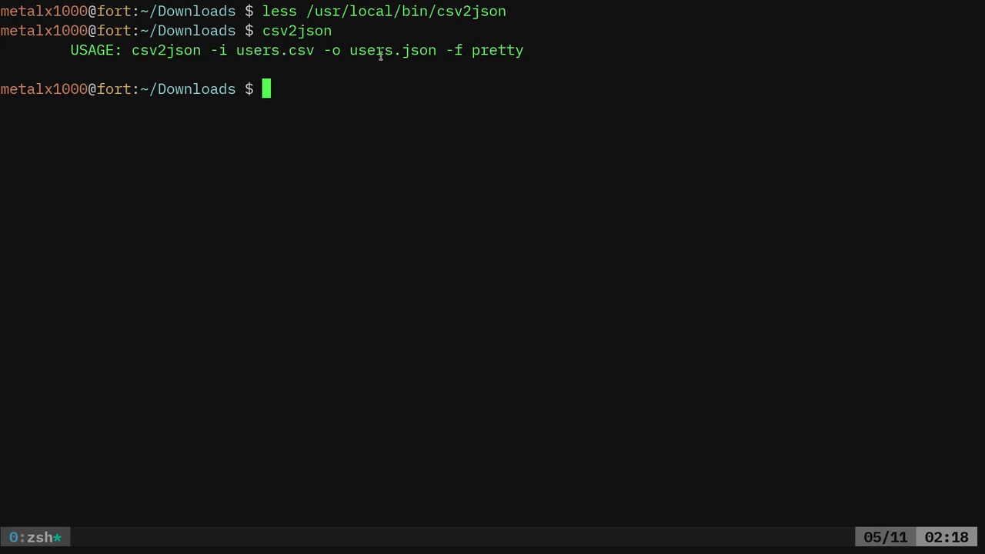
{"action": "double_click", "coordinate": [497, 50]}
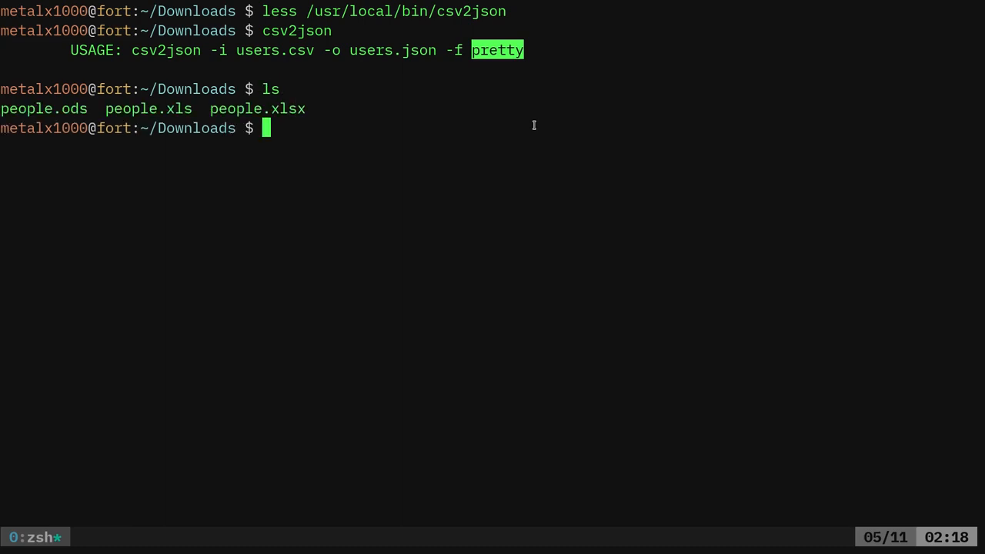
Convert people.ods to people.csv with ssconvert and print its headerless comma-separated rows.
{"action": "type", "text": "ssconvert"}
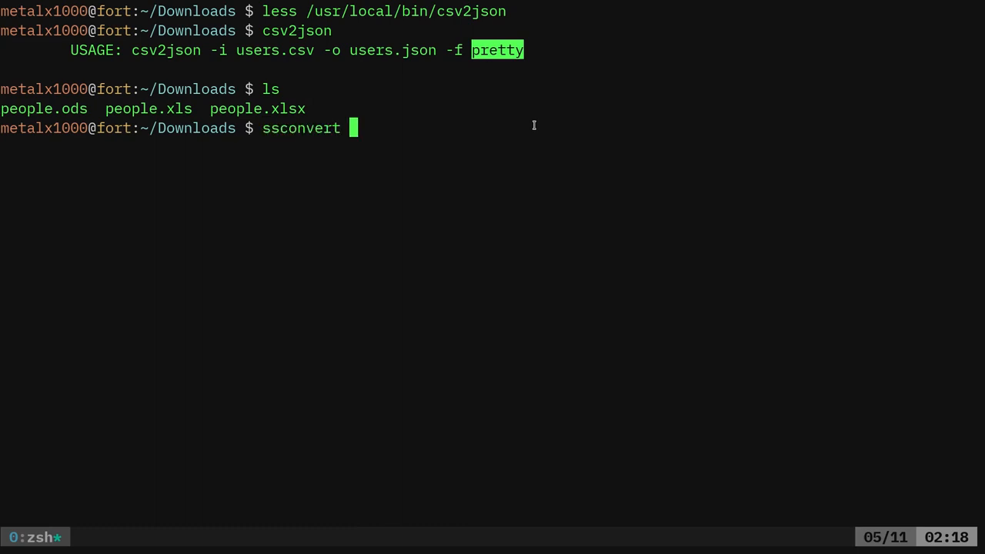
{"action": "type", "text": "people."}
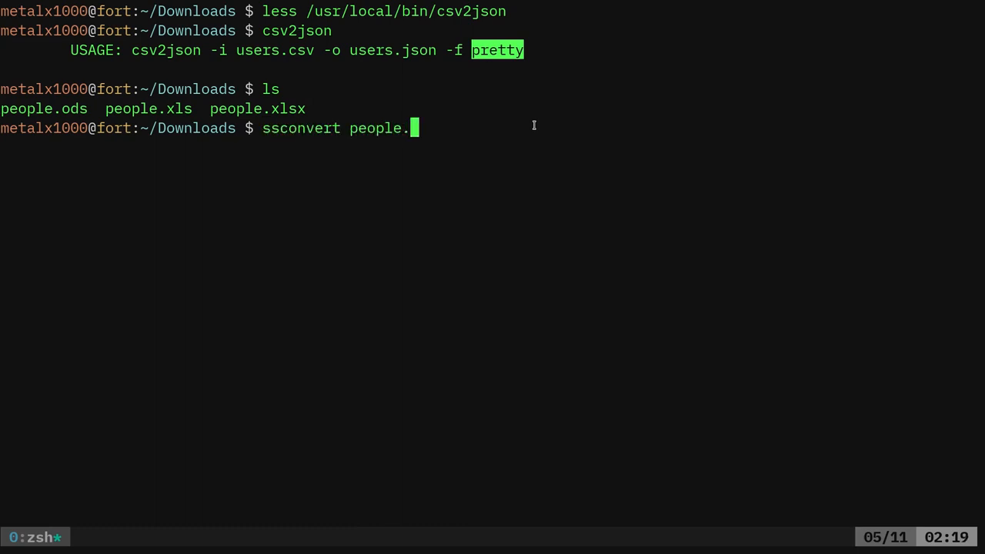
{"action": "type", "text": "ods"}
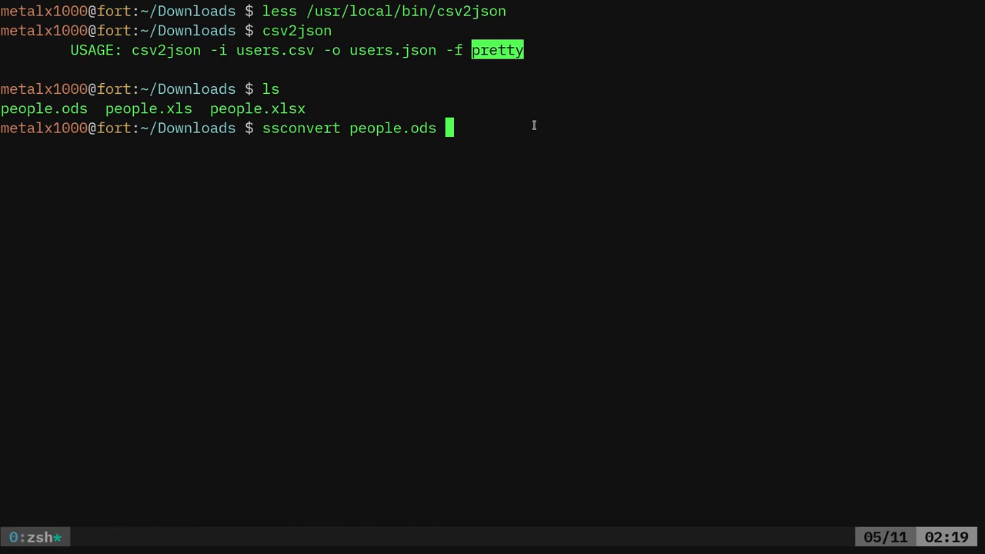
{"action": "type", "text": "people."}
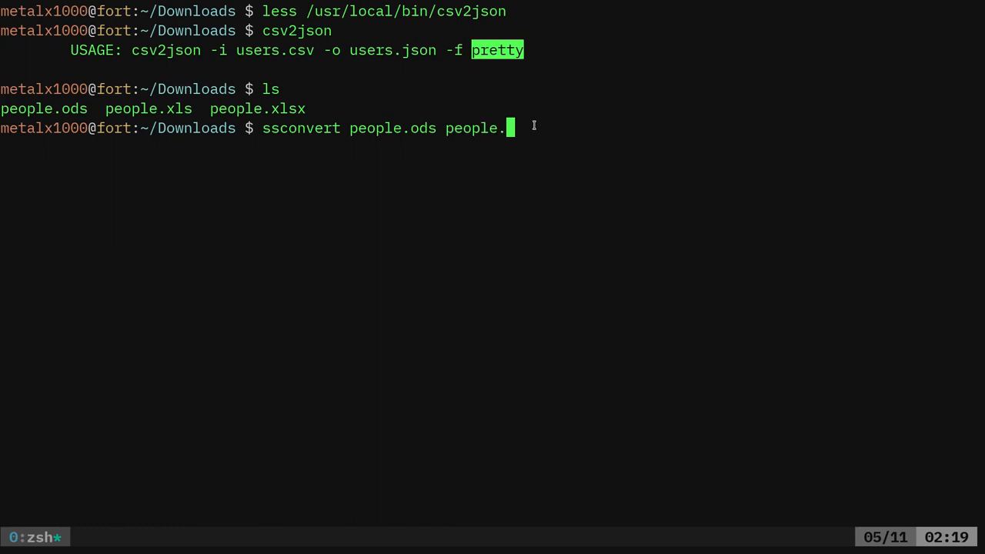
{"action": "type", "text": "csv"}
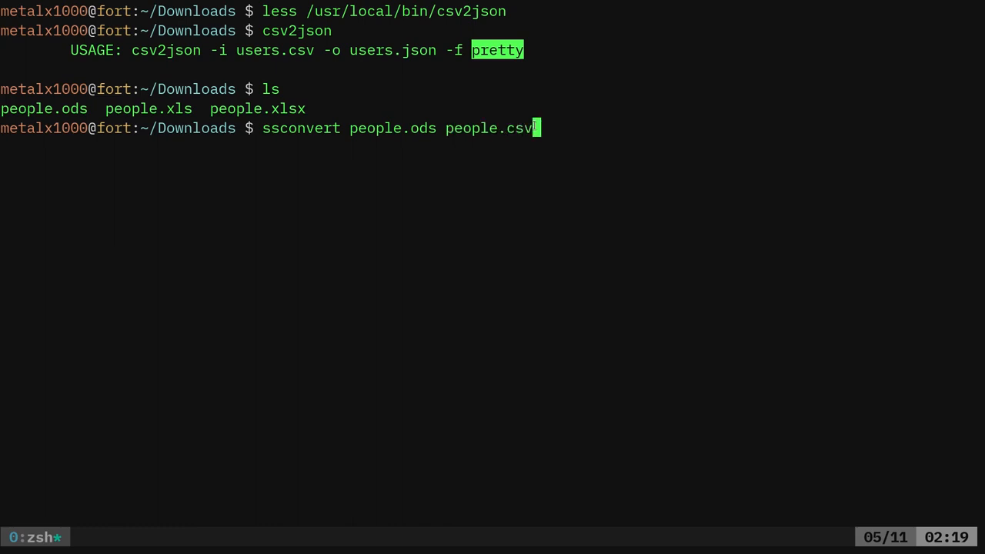
{"action": "type", "text": "cat p"}
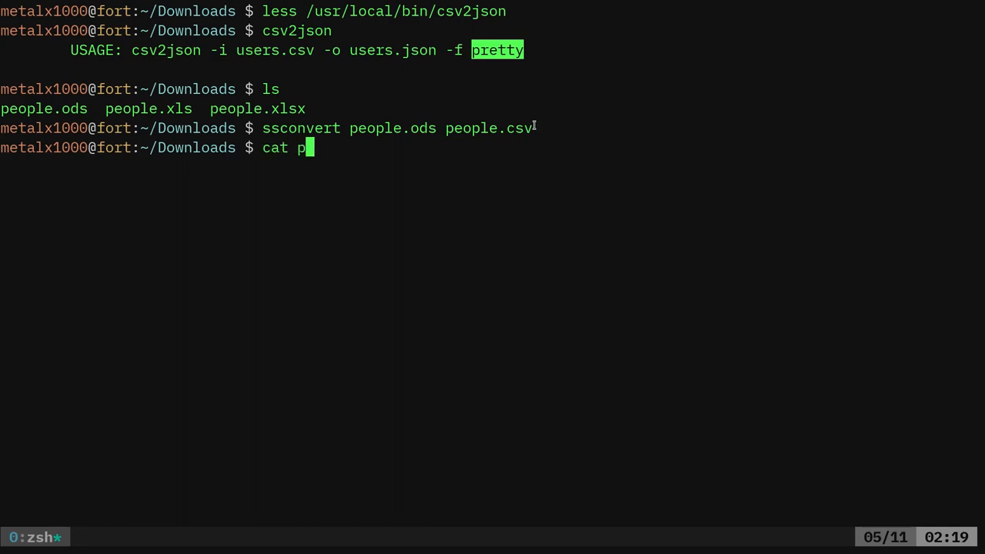
{"action": "key", "text": "Return"}
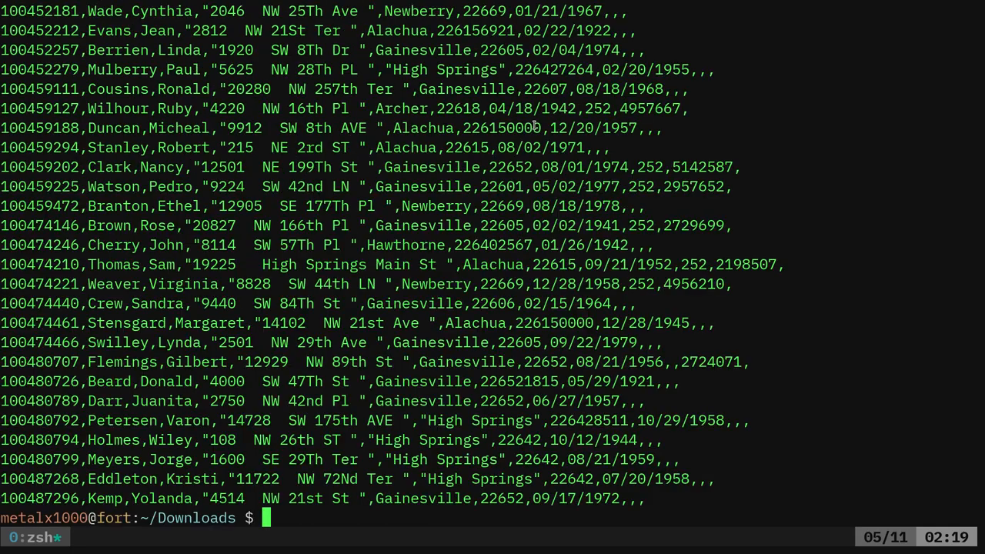
{"action": "type", "text": "c2"}
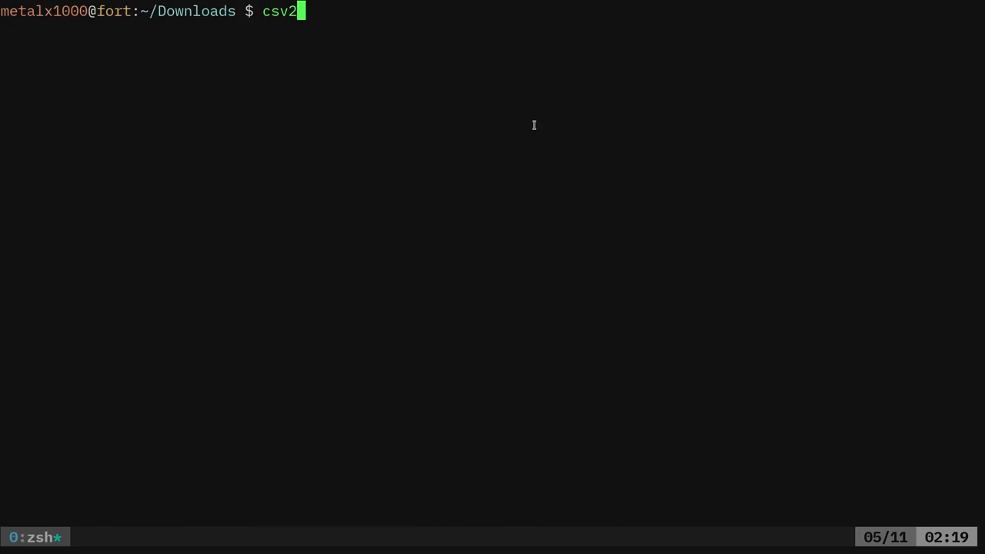
Convert people.csv to pretty people.json with csv2json; keys are data values like Carrie.
{"action": "type", "text": "json -"}
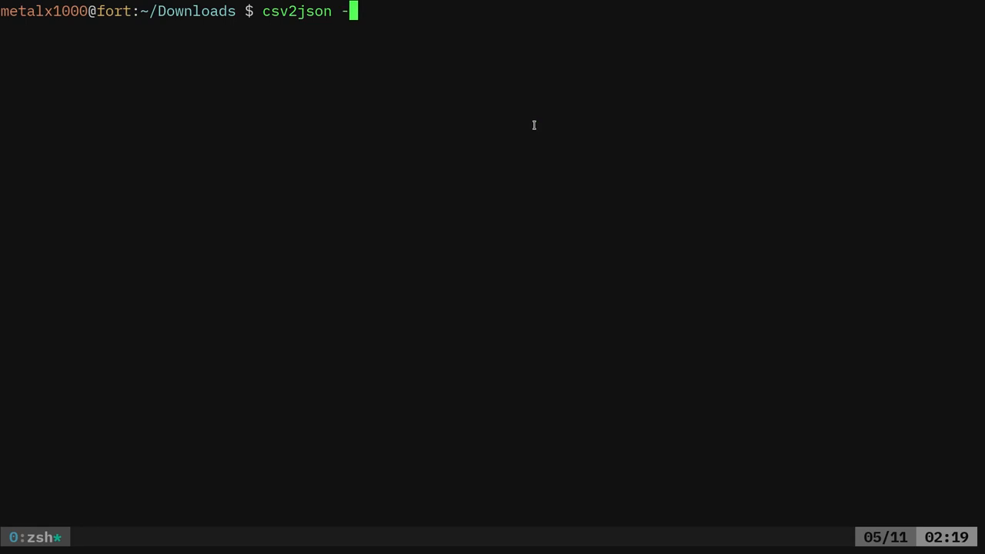
{"action": "type", "text": "i people.csv"}
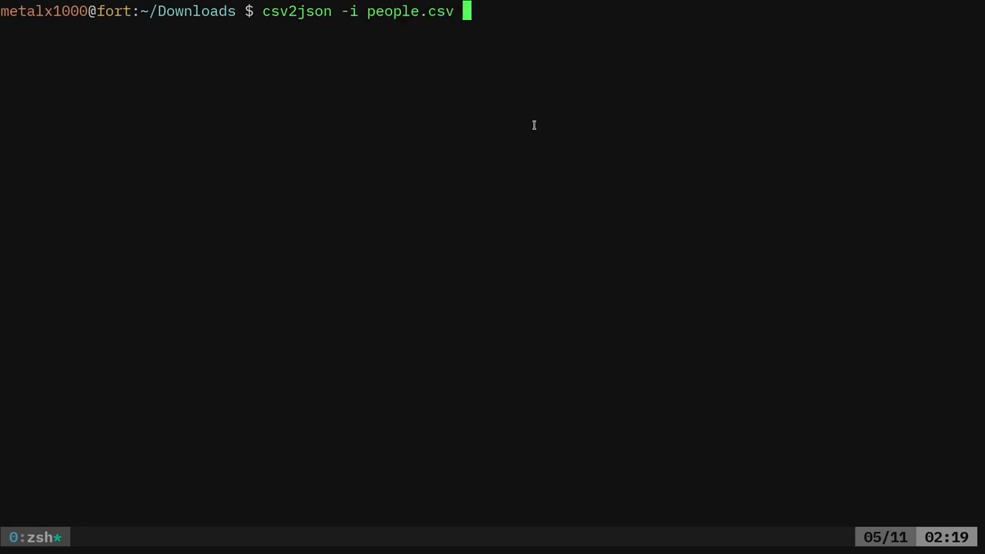
{"action": "type", "text": "-o p"}
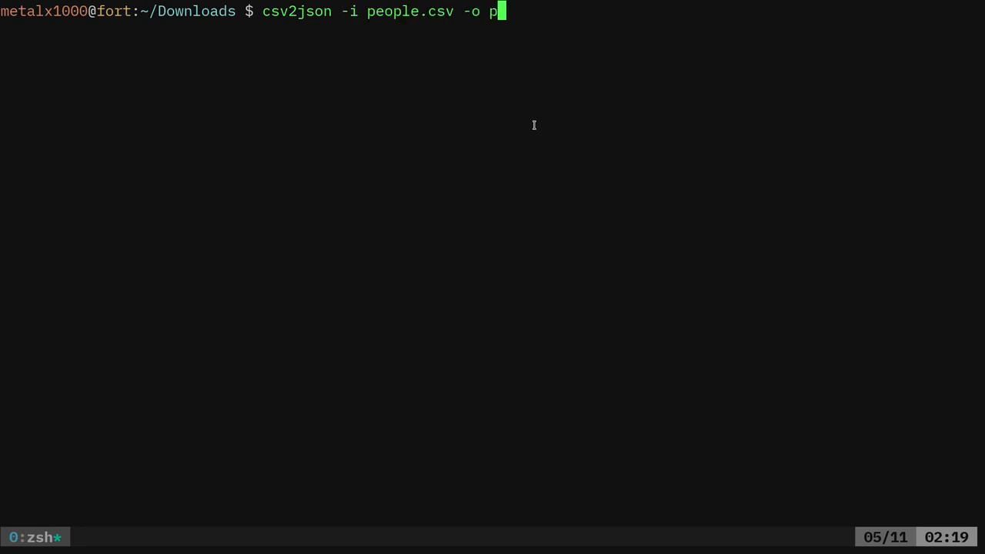
{"action": "type", "text": "eople.js"}
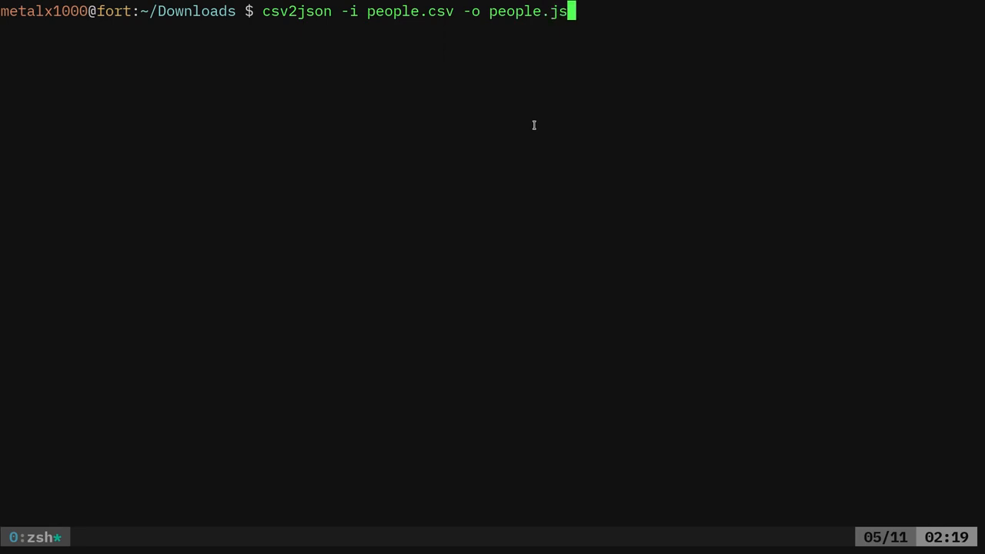
{"action": "type", "text": "on -f"}
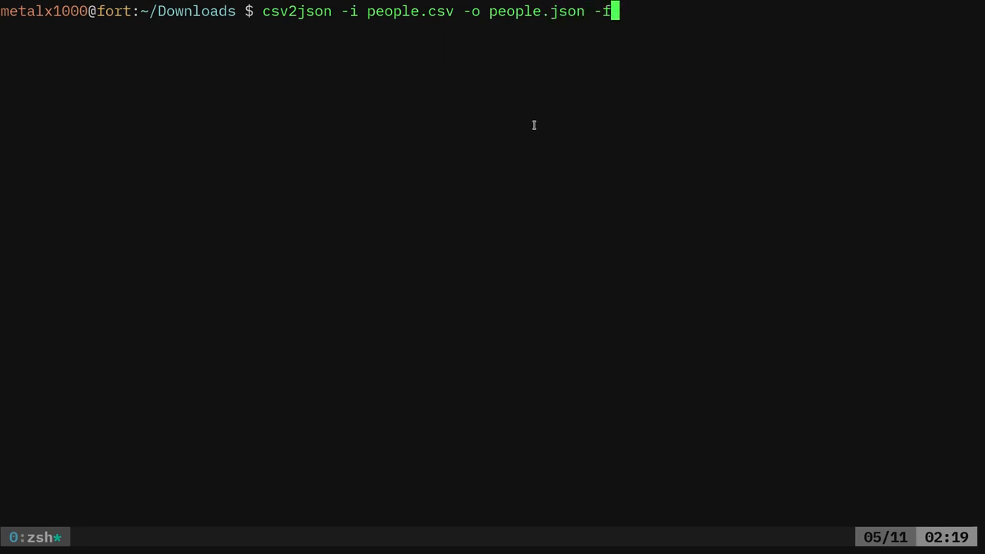
{"action": "type", "text": "pretty"}
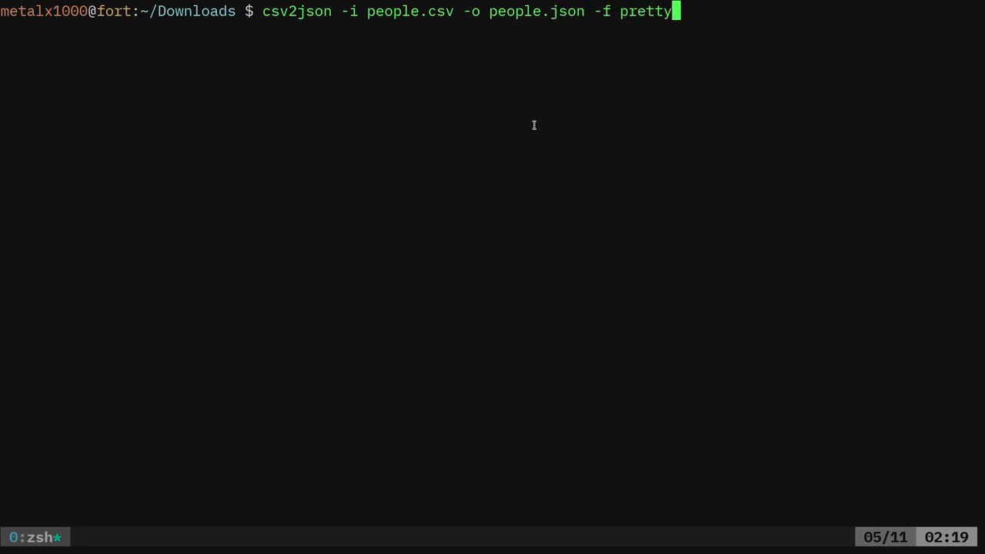
{"action": "type", "text": "cat p"}
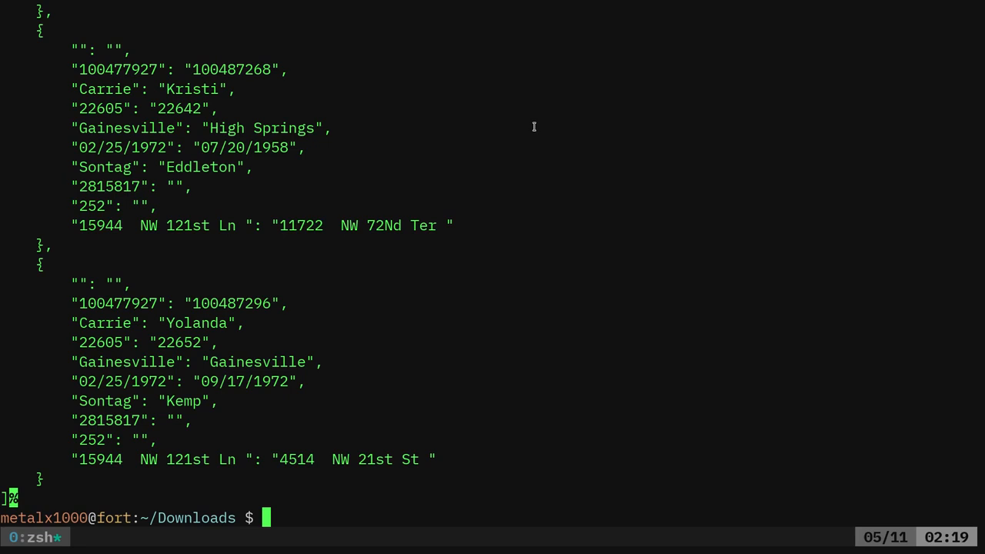
{"action": "double_click", "coordinate": [105, 323]}
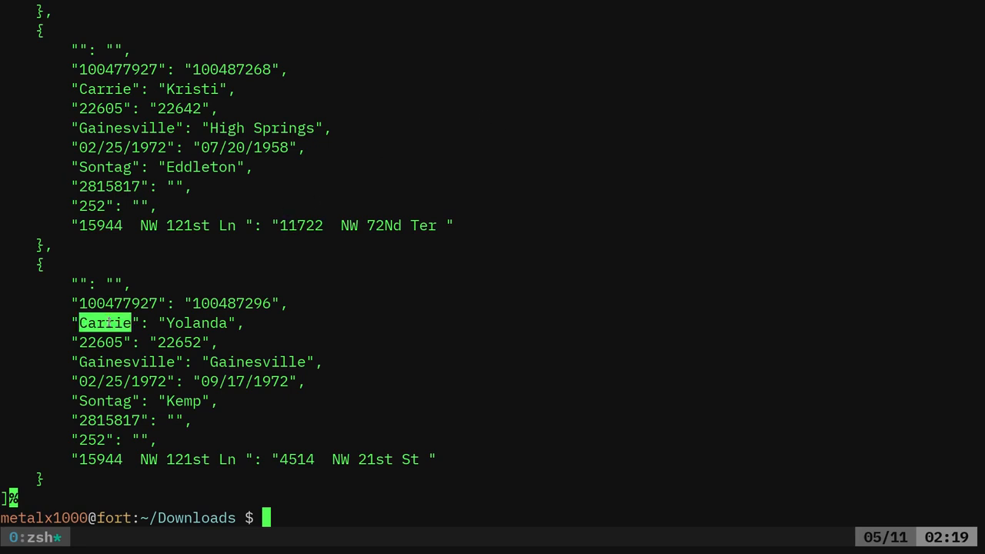
{"action": "mouse_move", "coordinate": [311, 347]}
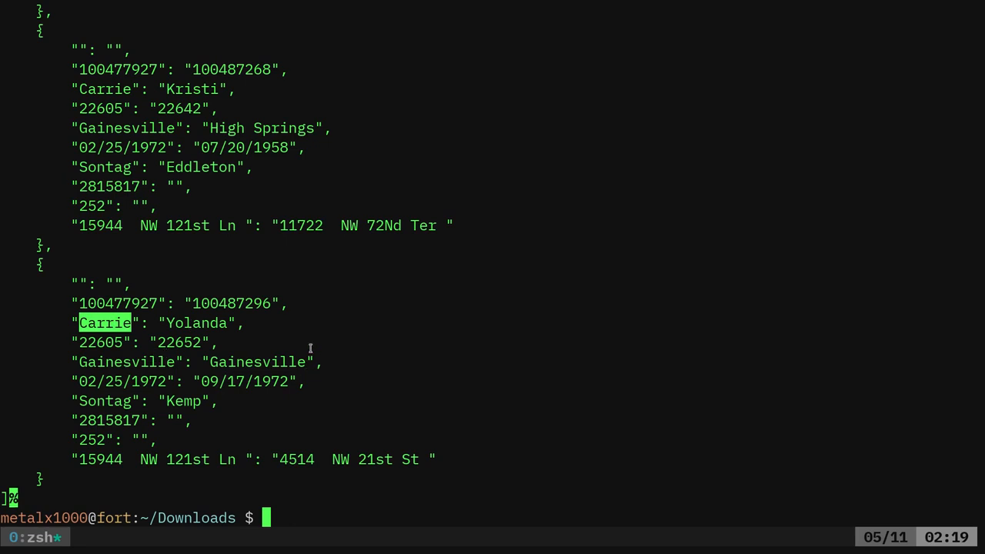
{"action": "mouse_move", "coordinate": [340, 301]}
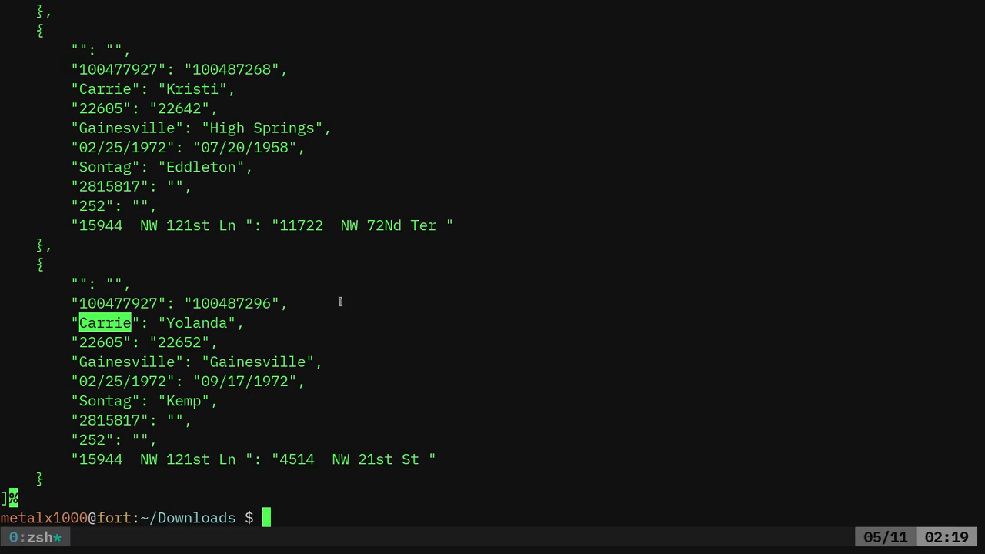
Clear the screen and delete people.csv.
{"action": "type", "text": "rm pe"}
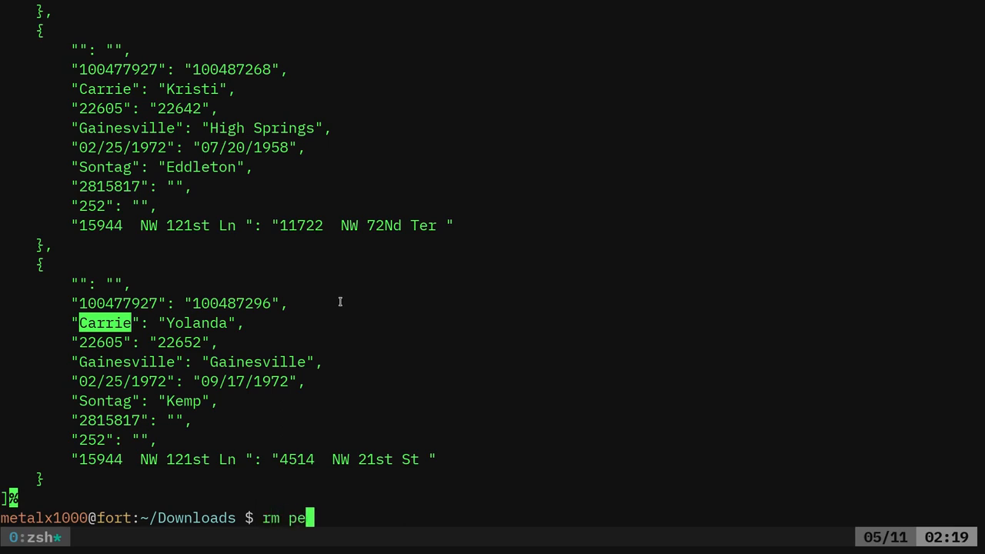
{"action": "key", "text": "Return"}
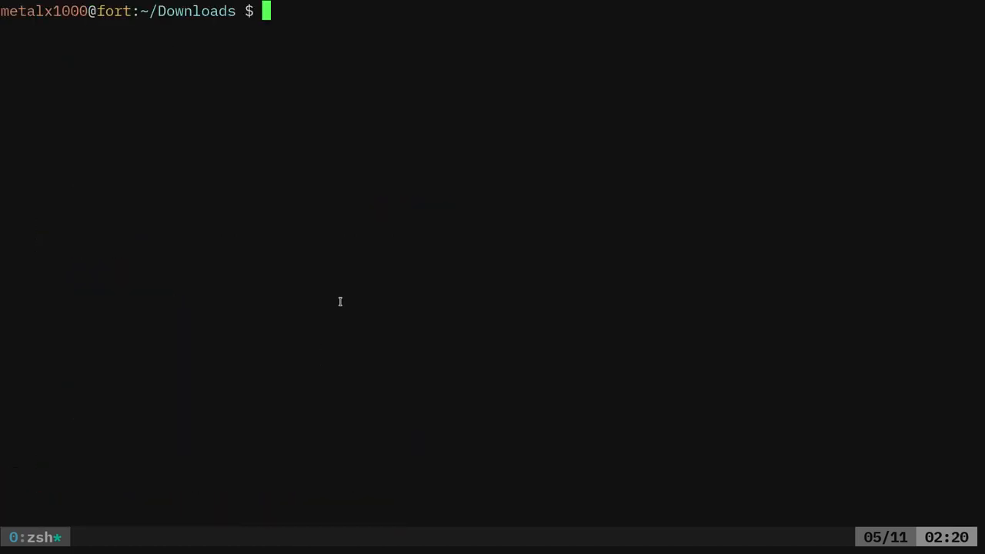
{"action": "type", "text": "rm people."}
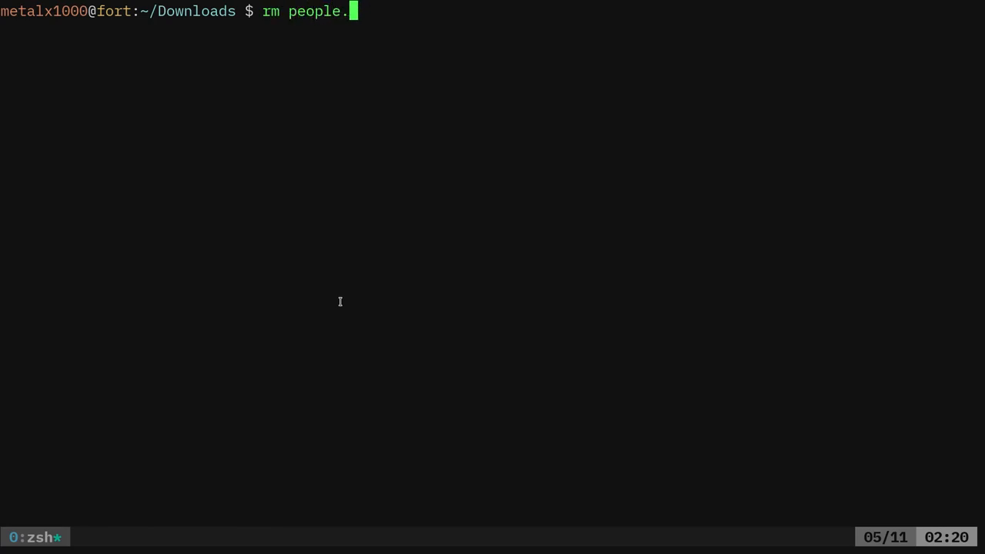
{"action": "key", "text": "Return"}
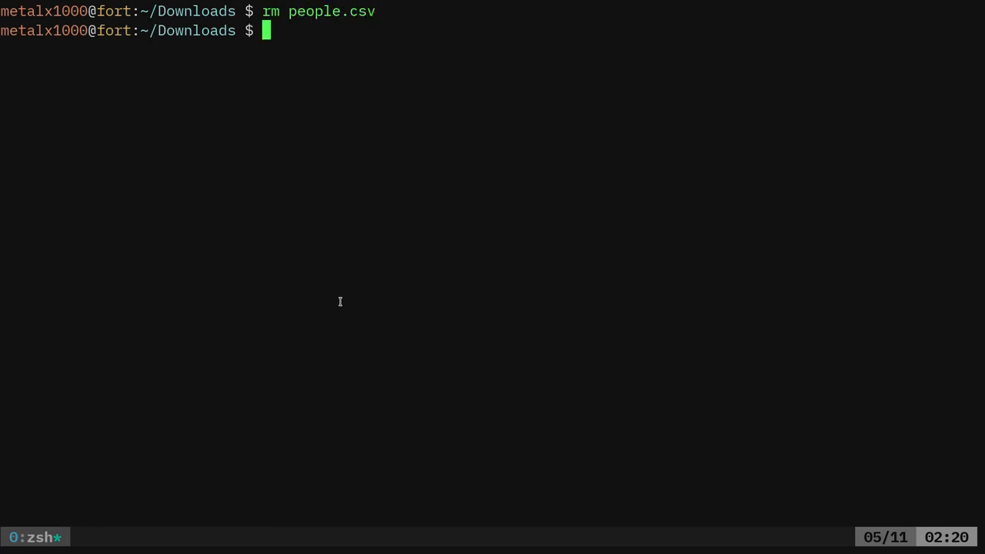
Launch people.ods in LibreOffice from the terminal.
{"action": "type", "text": "libreoffice"}
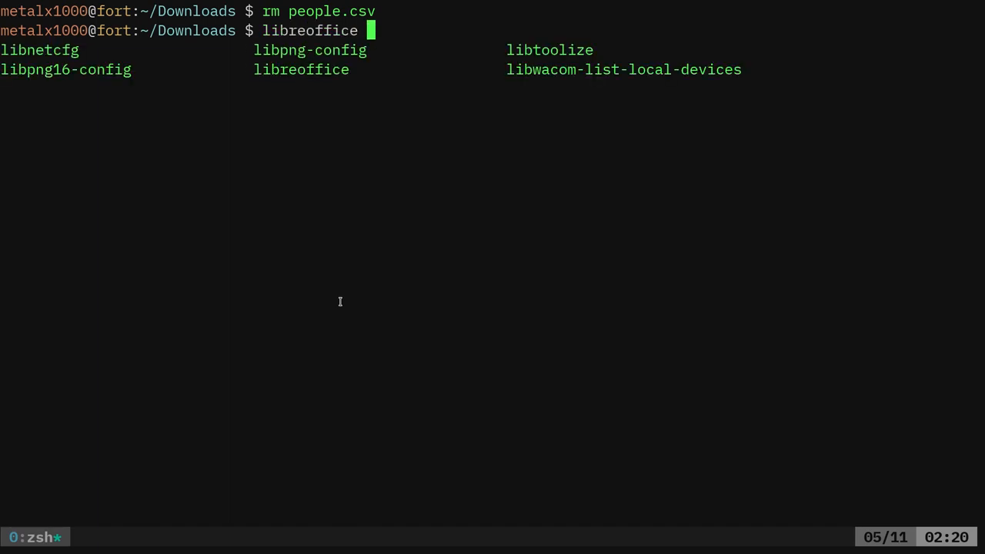
{"action": "type", "text": "people."}
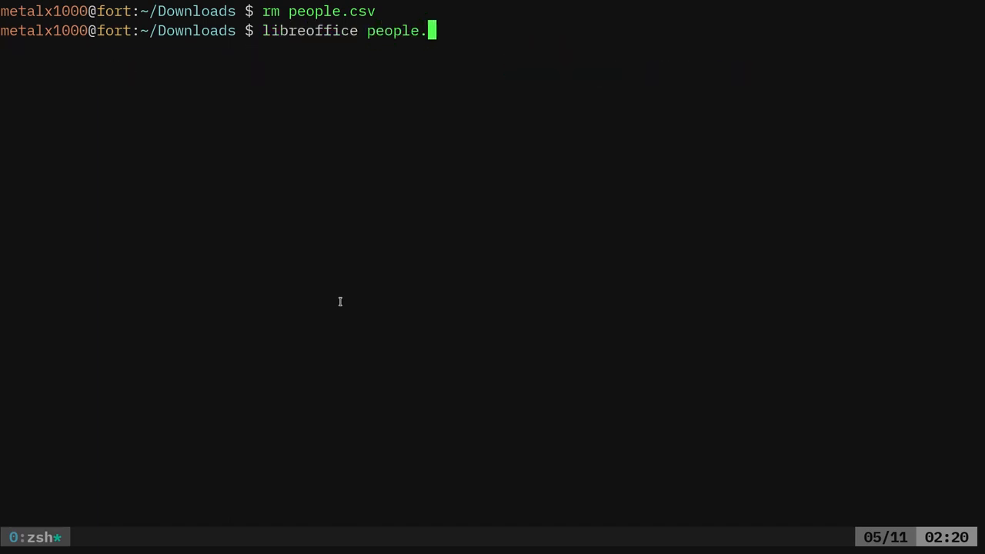
{"action": "type", "text": "ods"}
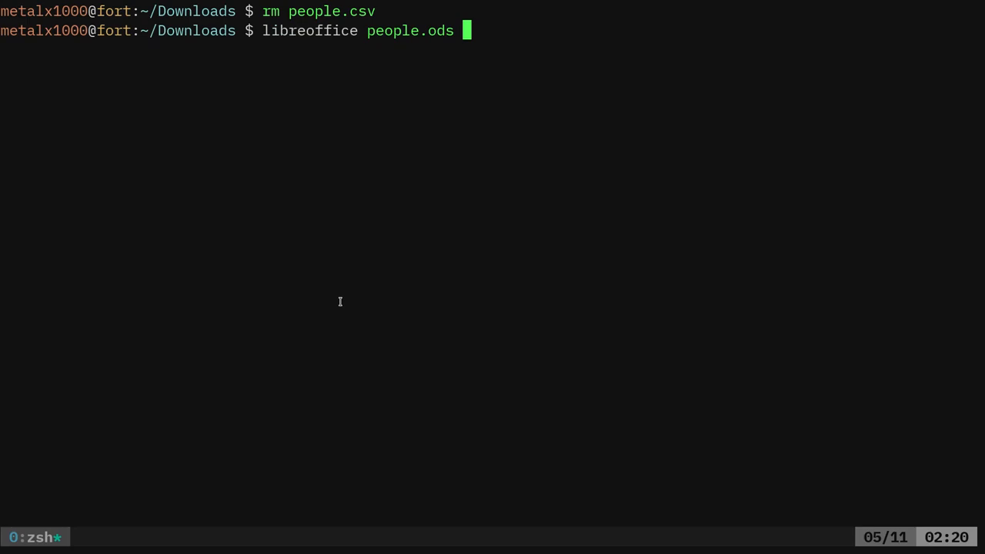
{"action": "key", "text": "Return"}
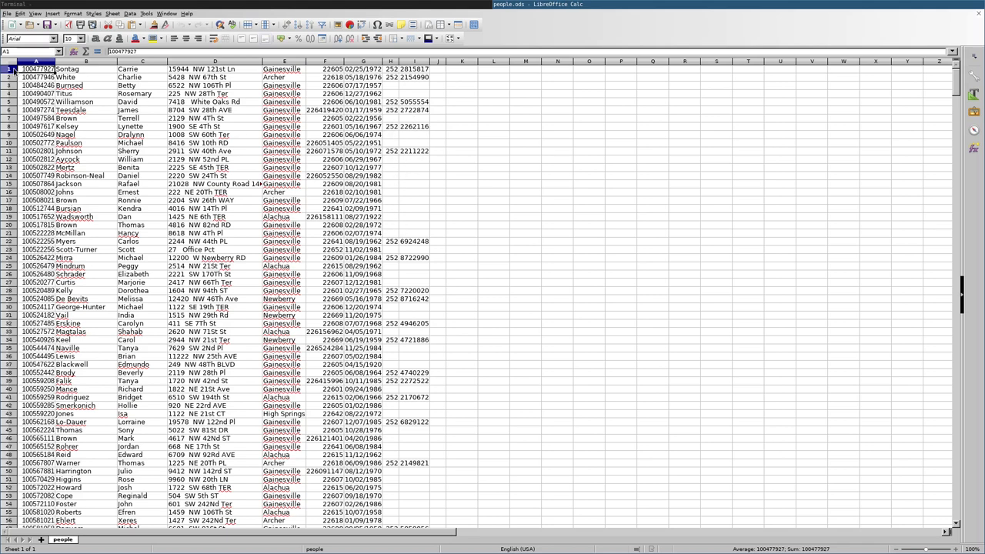
Insert a blank first row and enter headers id, lname, fname, address, city, zip, dob, area code.
{"action": "right_click", "coordinate": [8, 67]}
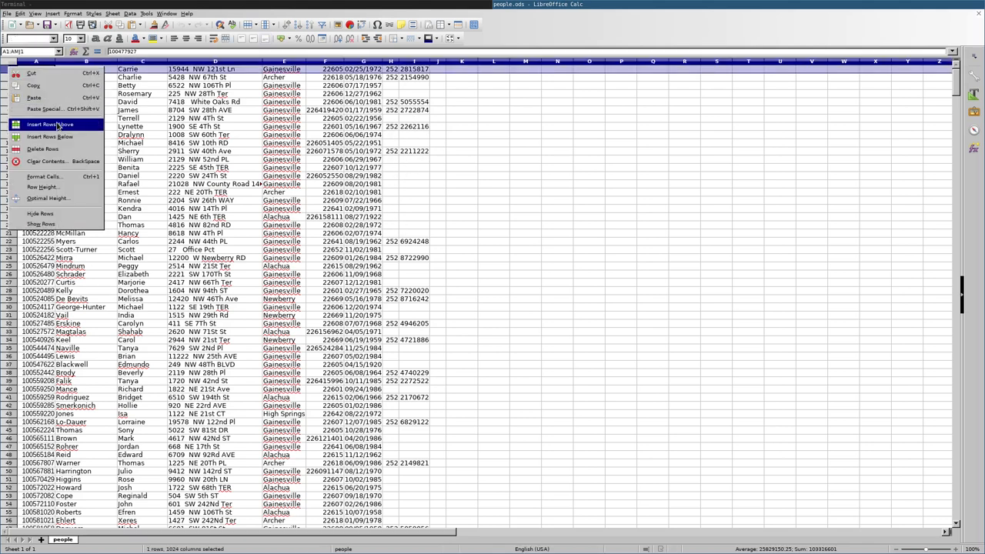
{"action": "left_click", "coordinate": [50, 123]}
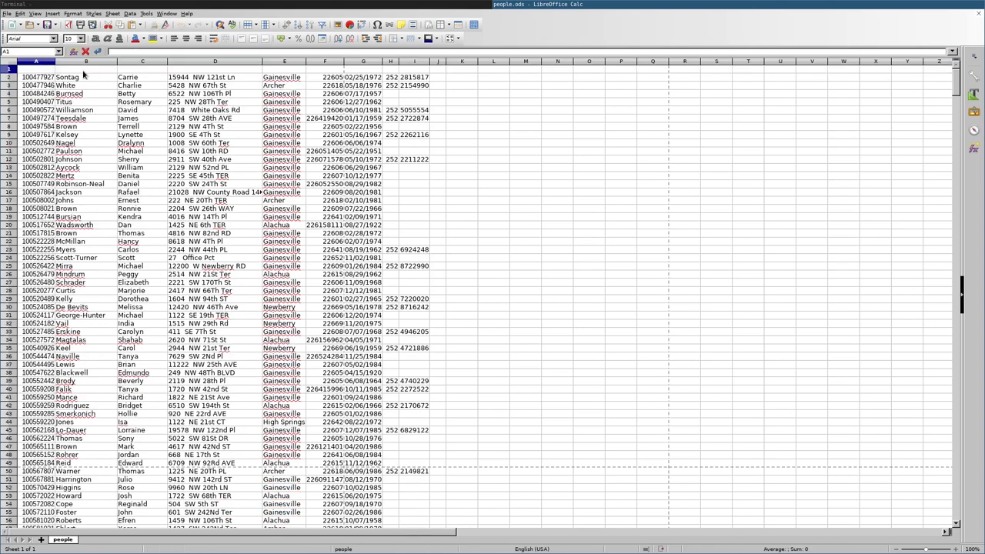
{"action": "type", "text": "id"}
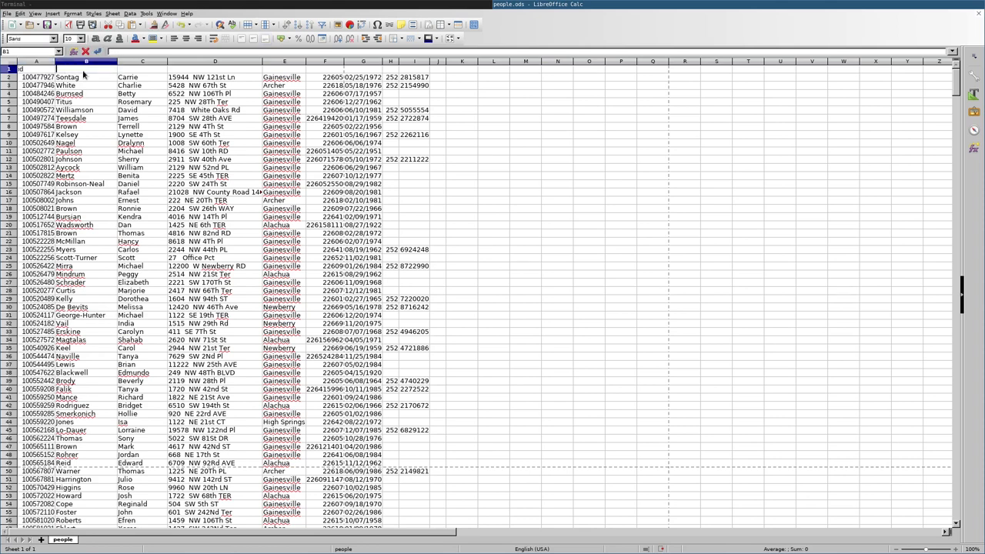
{"action": "left_click", "coordinate": [141, 68]}
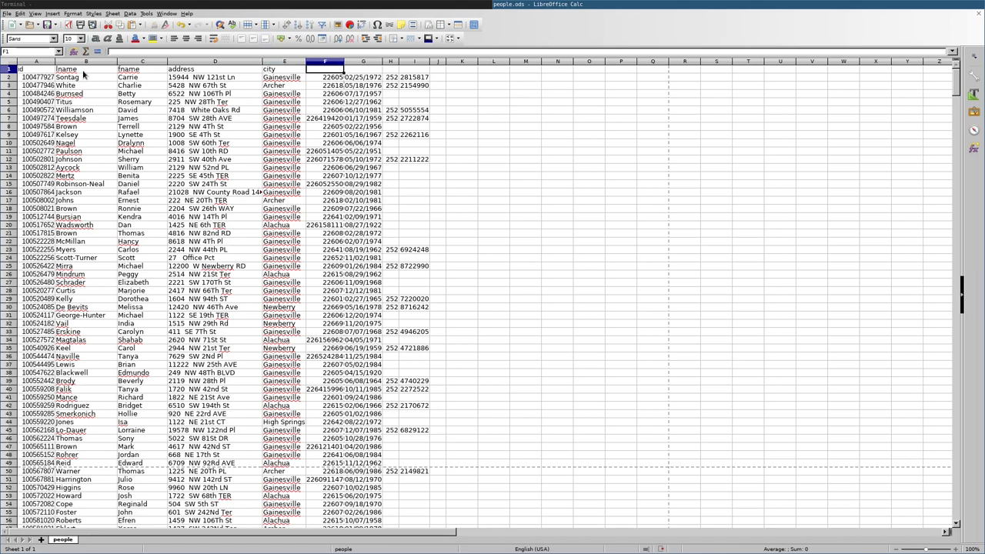
{"action": "left_click", "coordinate": [363, 69]}
{"action": "type", "text": "dob"}
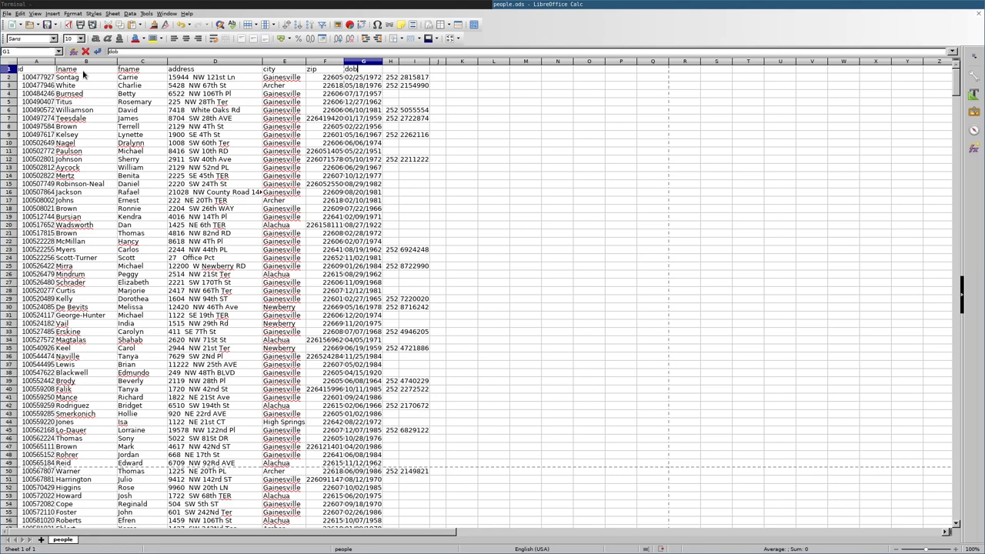
{"action": "left_click", "coordinate": [390, 69]}
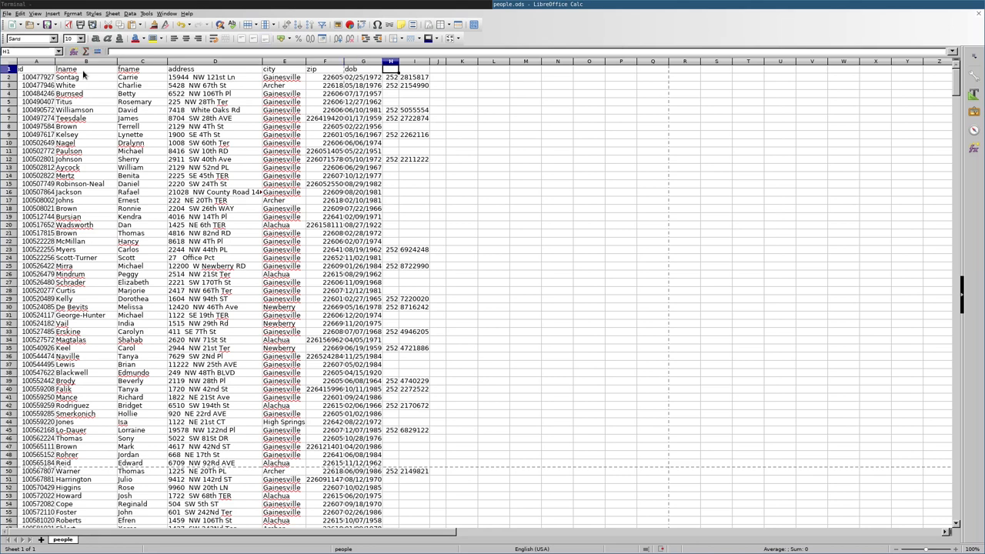
{"action": "type", "text": "area"}
{"action": "left_click", "coordinate": [414, 69]}
{"action": "type", "text": "phone"}
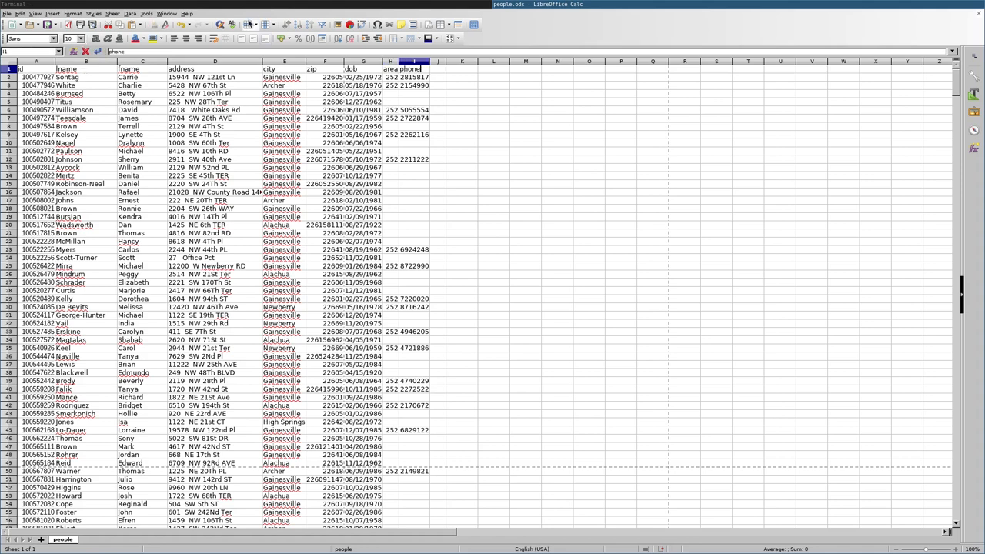
Save the sheet as people in Text CSV format, confirming the CSV format.
{"action": "left_click", "coordinate": [6, 13]}
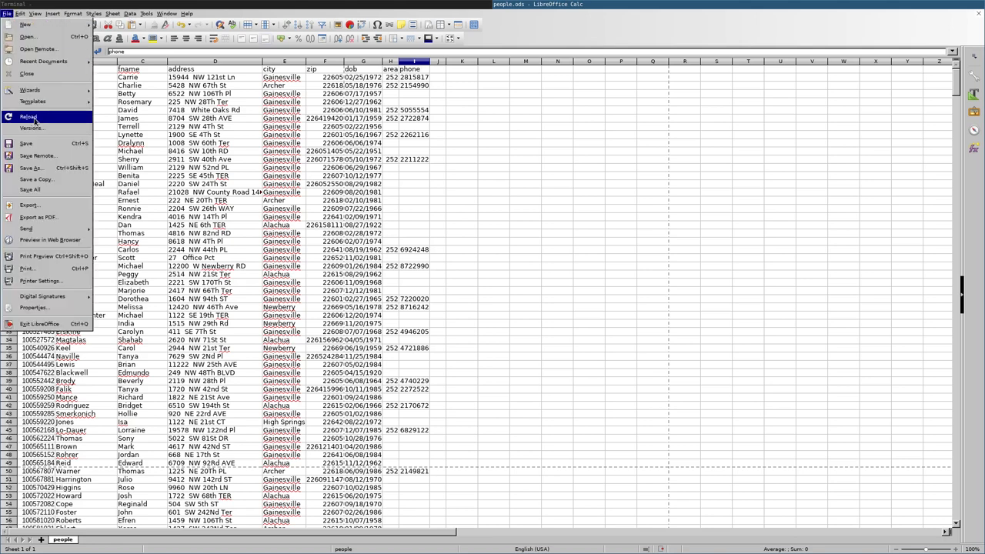
{"action": "left_click", "coordinate": [31, 168]}
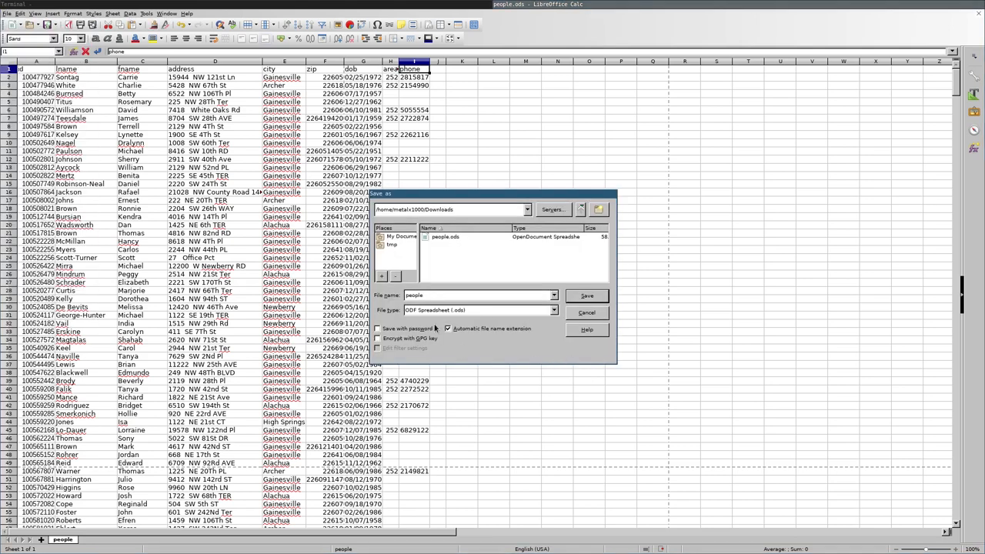
{"action": "left_click", "coordinate": [552, 310]}
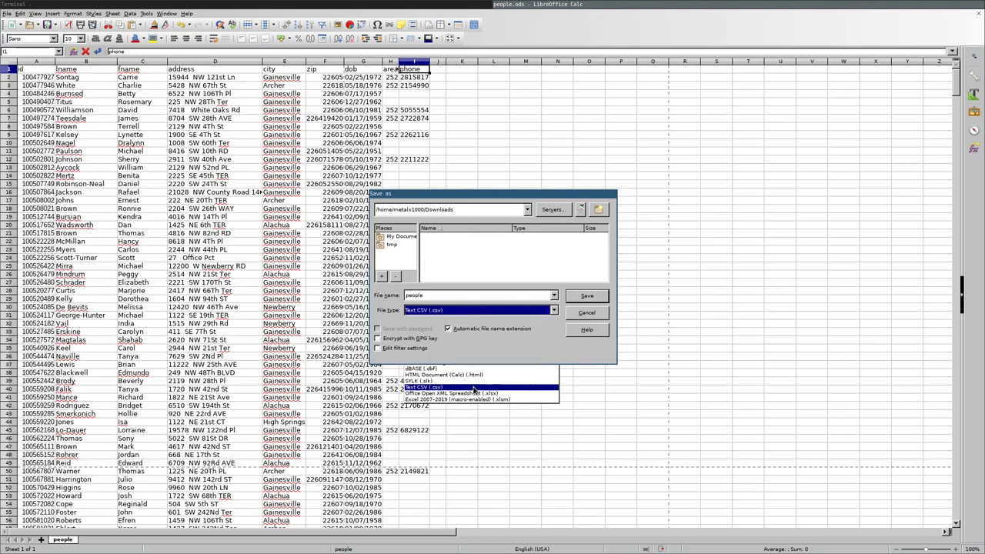
{"action": "left_click", "coordinate": [586, 295]}
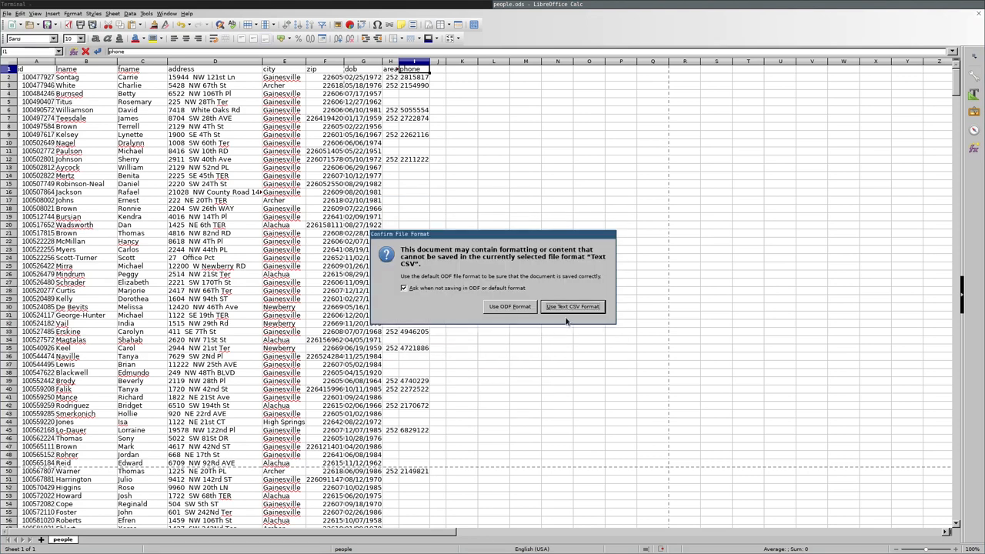
{"action": "left_click", "coordinate": [572, 306]}
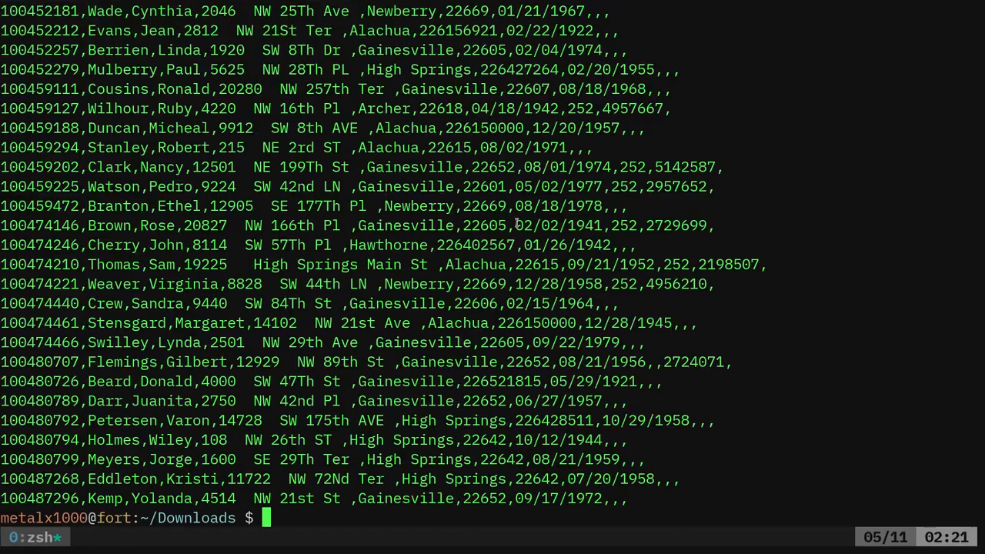
Show that people.csv now begins with the id,lname,fname header line.
{"action": "type", "text": "h"}
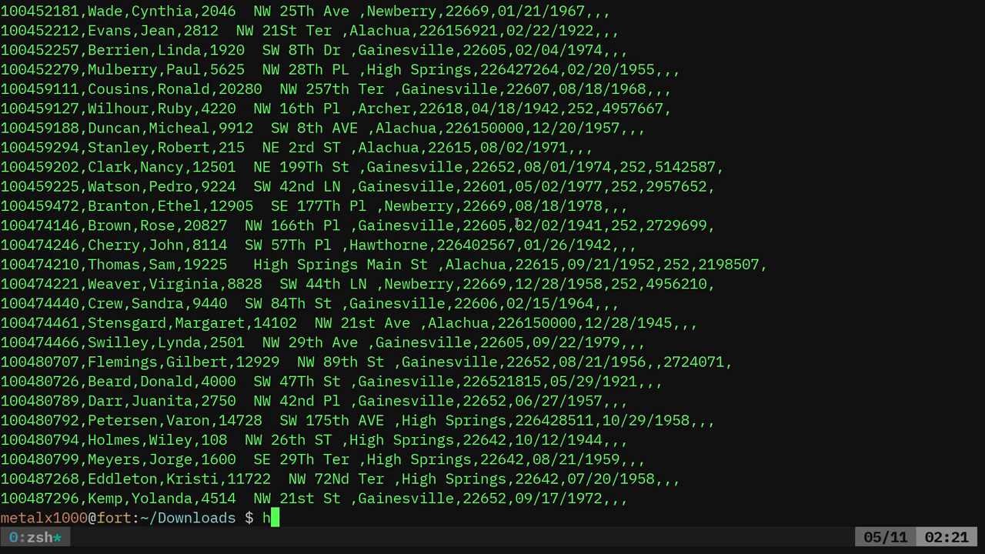
{"action": "type", "text": "ead people.csv"}
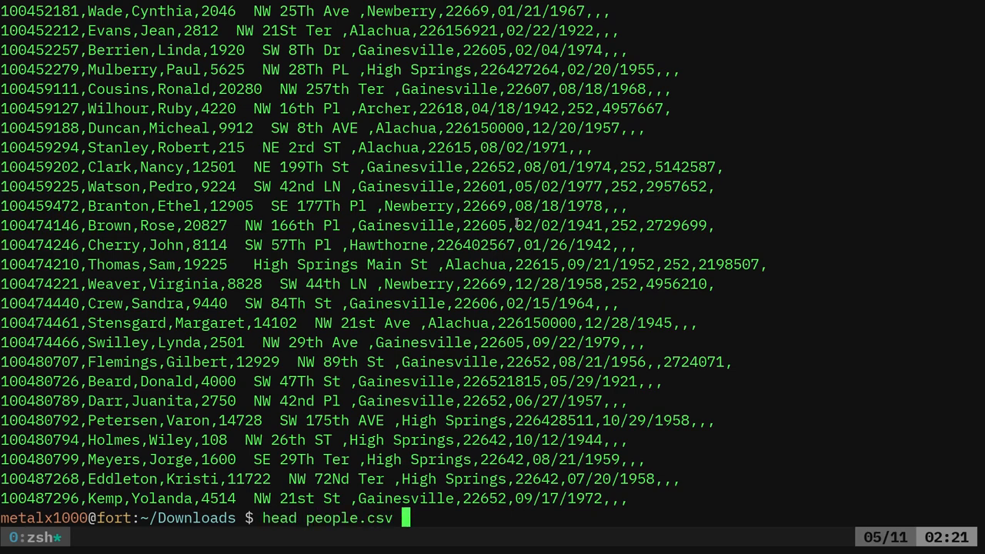
{"action": "key", "text": "Return"}
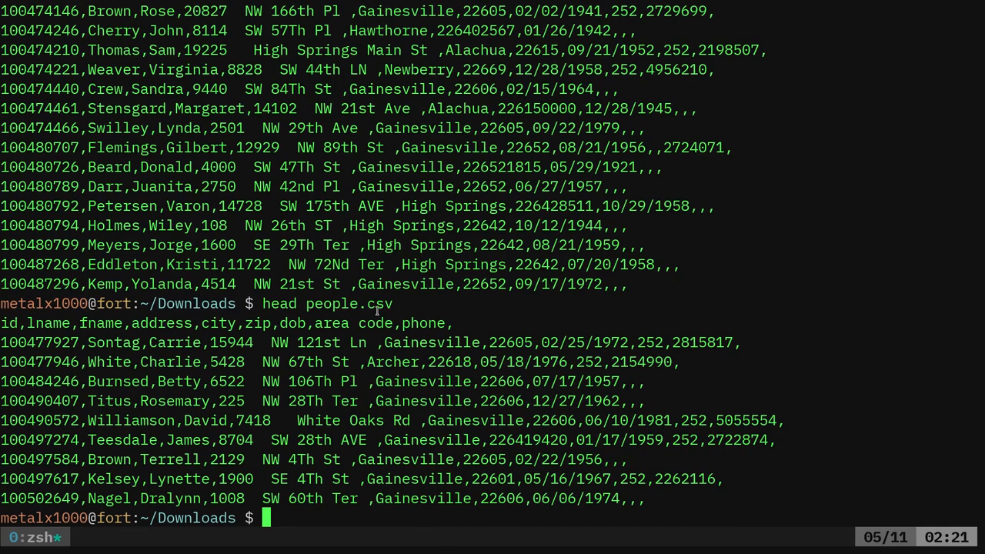
Regenerate pretty-printed people.json from the new people.csv with csv2json.
{"action": "type", "text": "csv2json -i people.csv -o people.json -f pretty"}
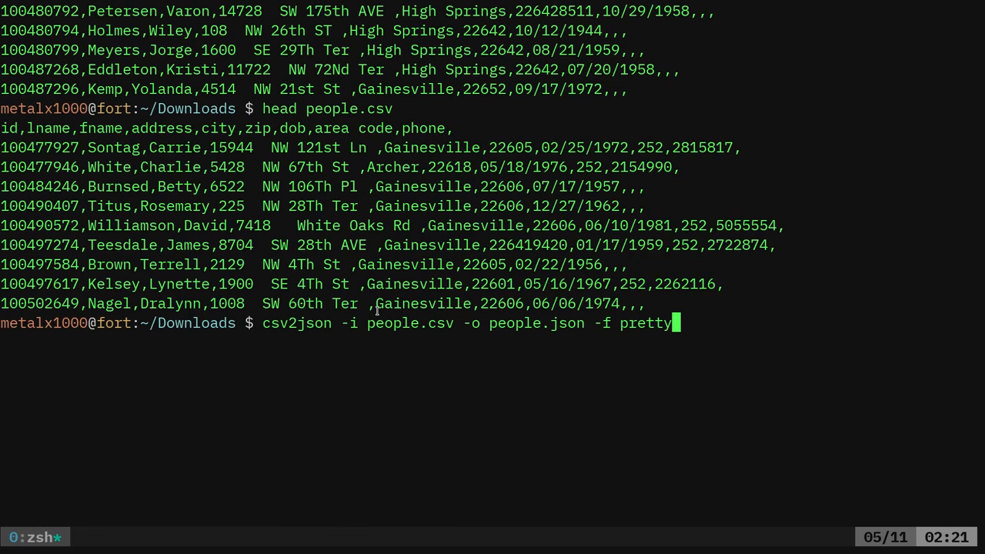
{"action": "key", "text": "Return"}
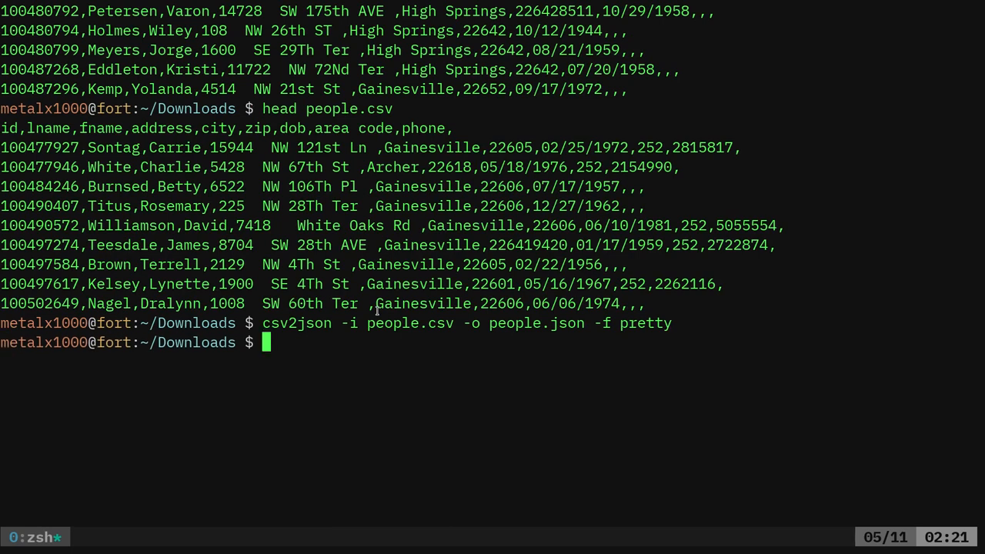
{"action": "type", "text": "cat"}
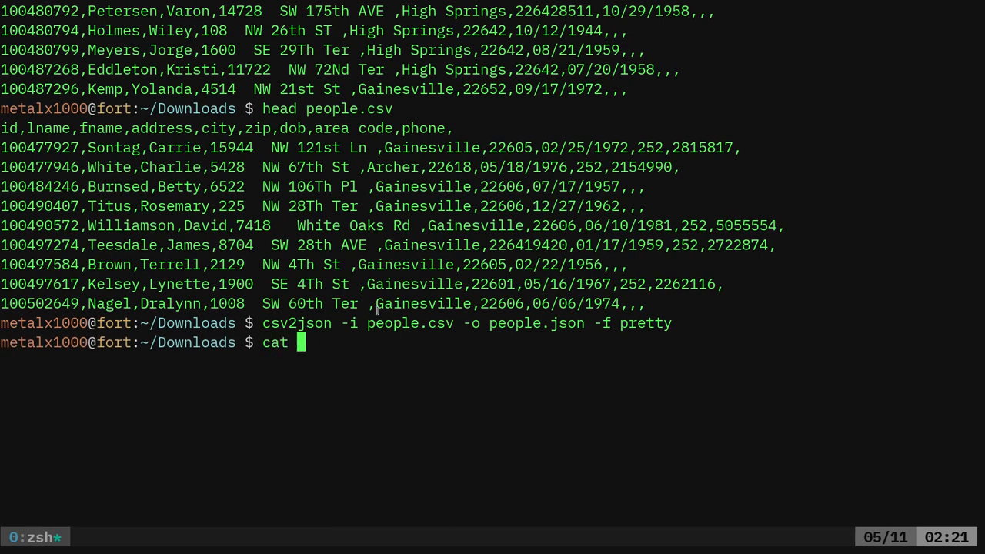
Print people.json and highlight its proper field names such as lname, city, zip and dob.
{"action": "key", "text": "Return"}
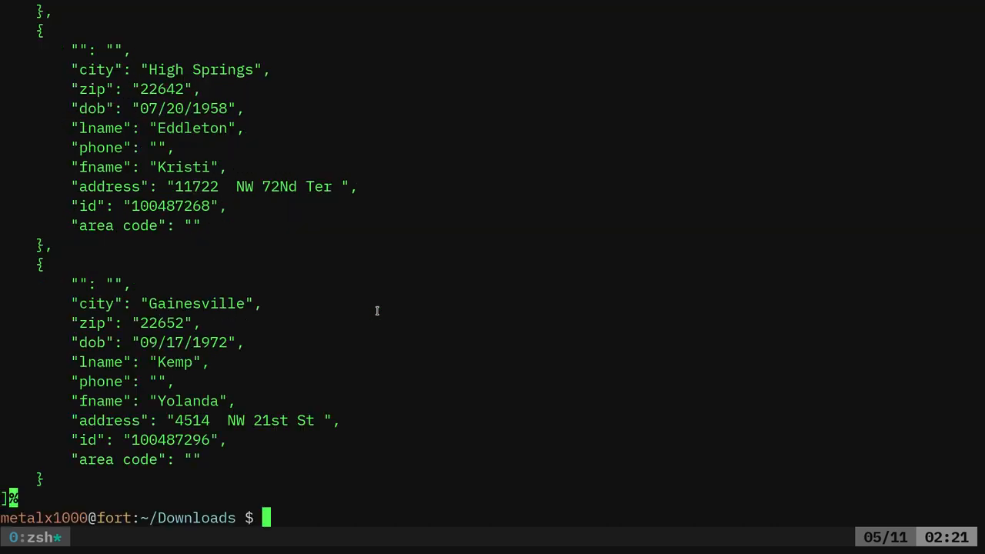
{"action": "mouse_move", "coordinate": [91, 306]}
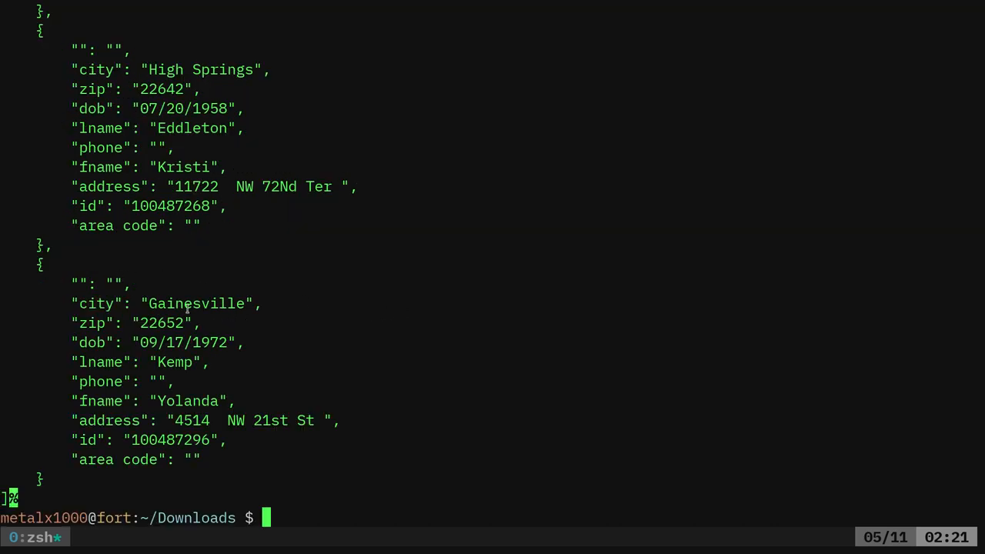
{"action": "double_click", "coordinate": [163, 324]}
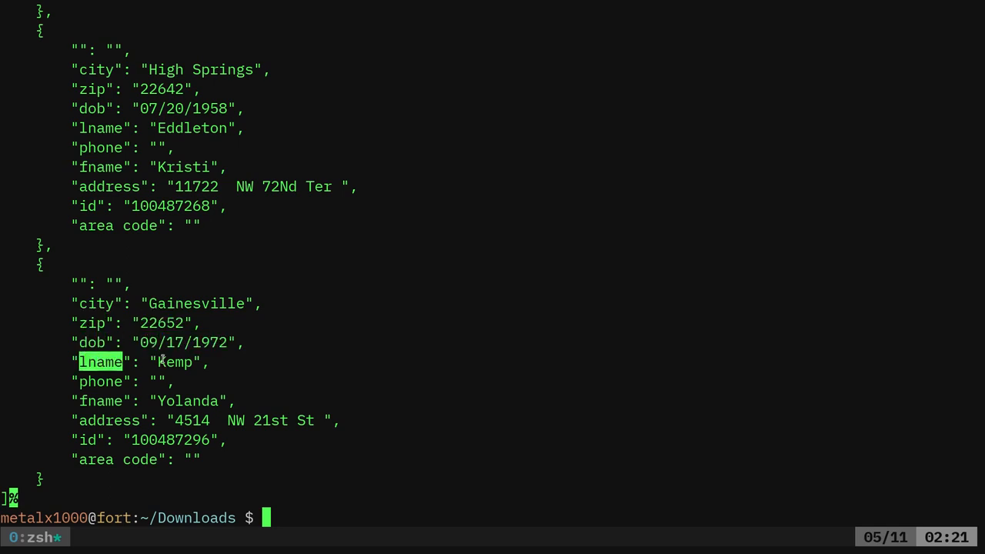
{"action": "left_click", "coordinate": [100, 382]}
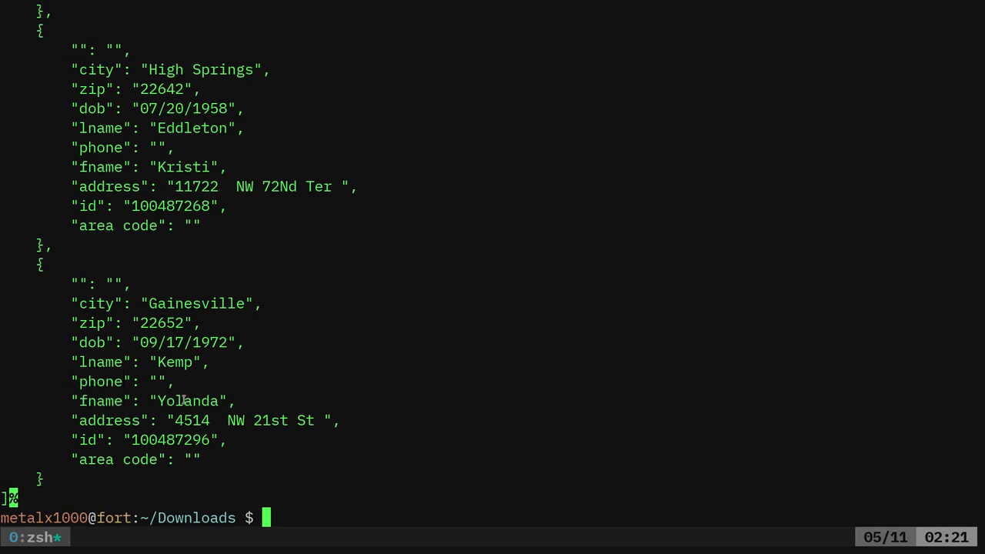
{"action": "double_click", "coordinate": [108, 420]}
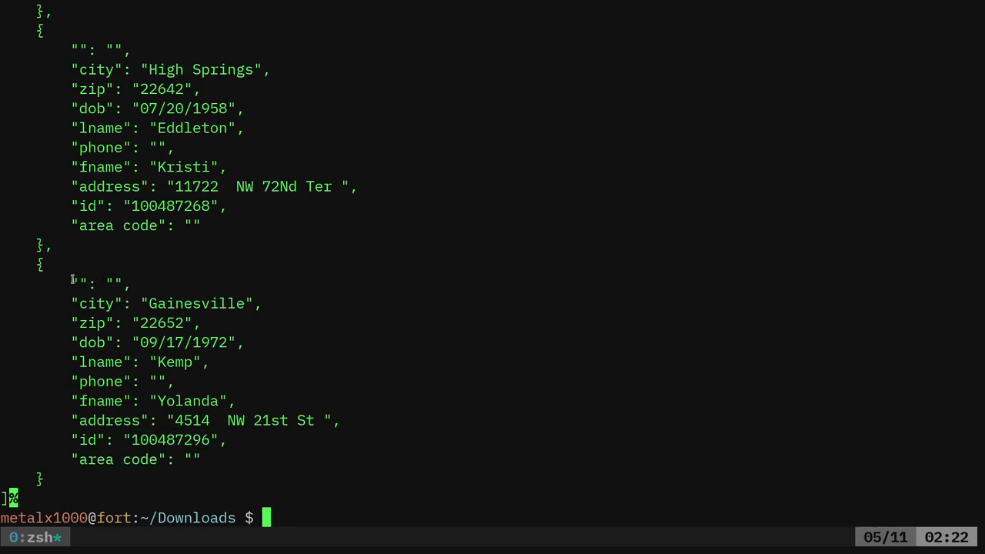
{"action": "double_click", "coordinate": [89, 283]}
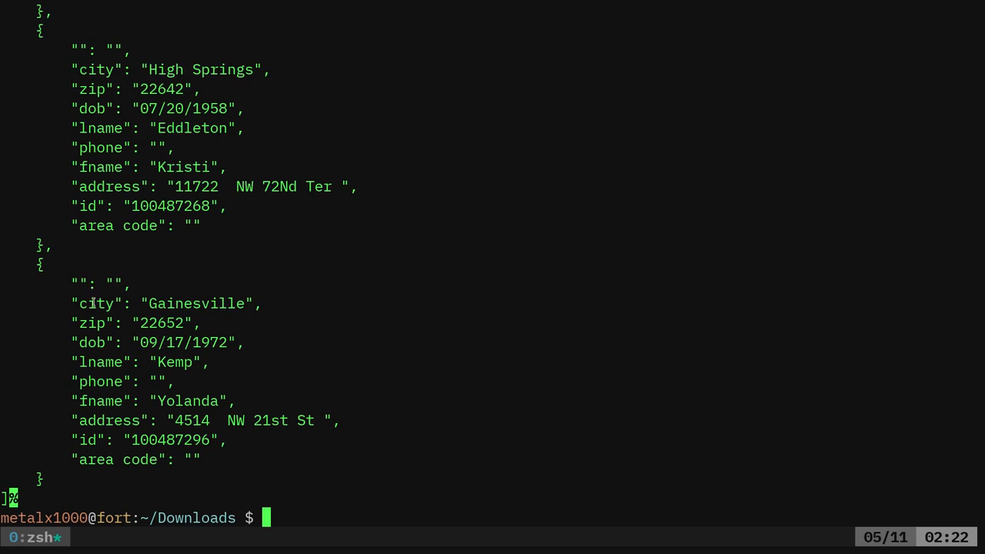
{"action": "double_click", "coordinate": [95, 303]}
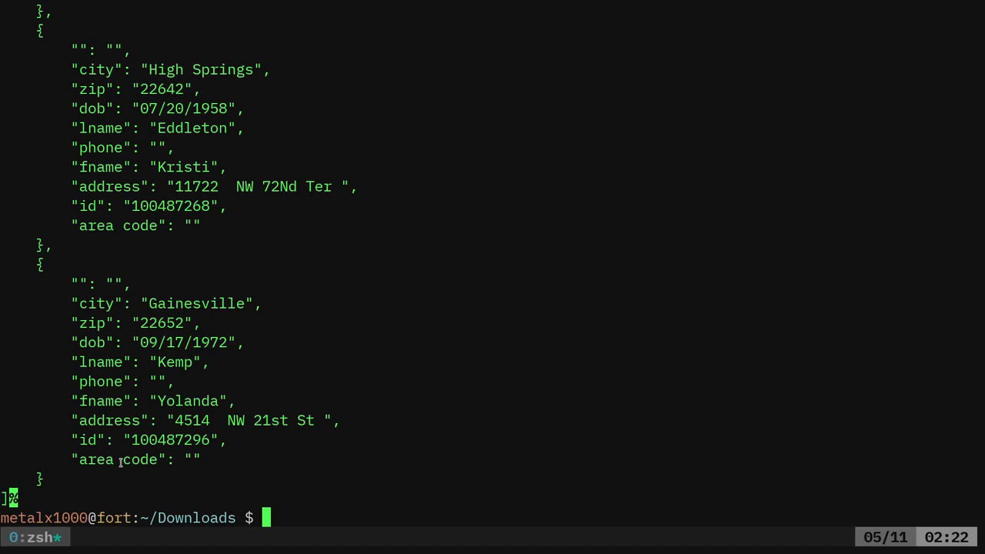
{"action": "mouse_move", "coordinate": [409, 415]}
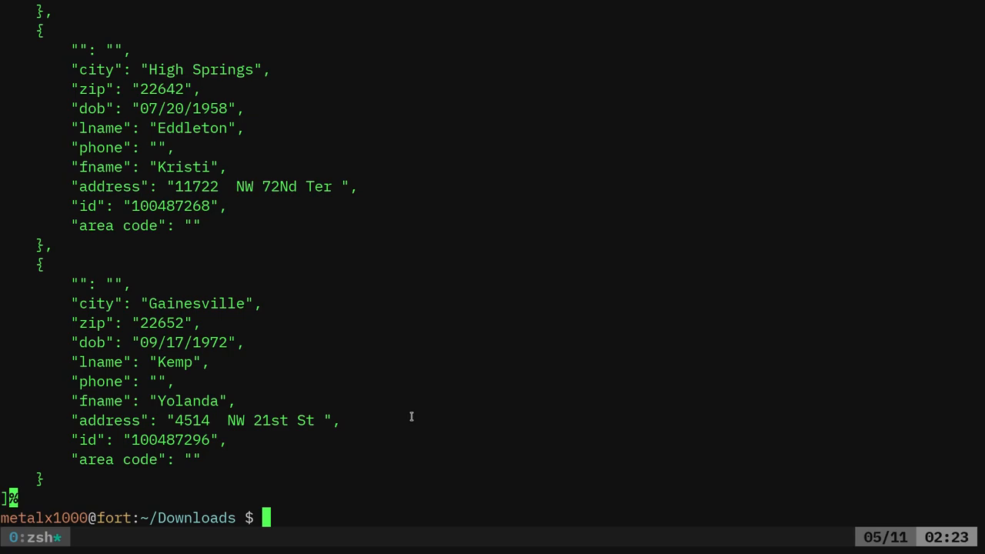
{"action": "mouse_move", "coordinate": [411, 416]}
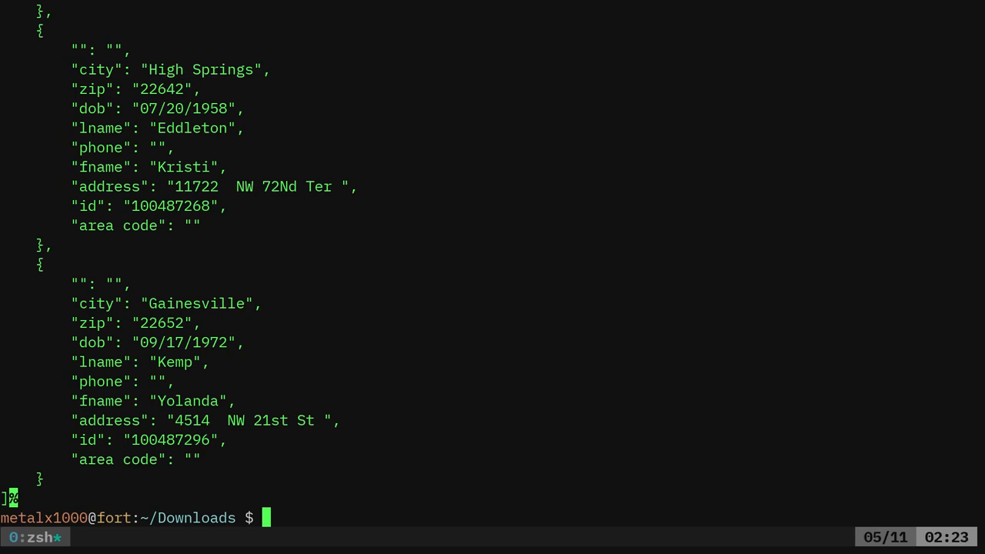